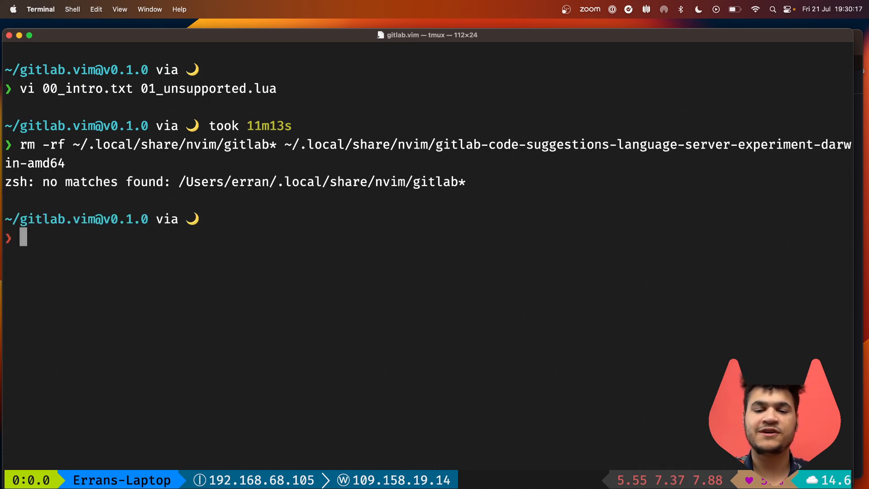
Recall the git clone command from history and remove the old gitlab.vim folder from Neovim's pack directory.
{"action": "key", "text": "ctrl+r"}
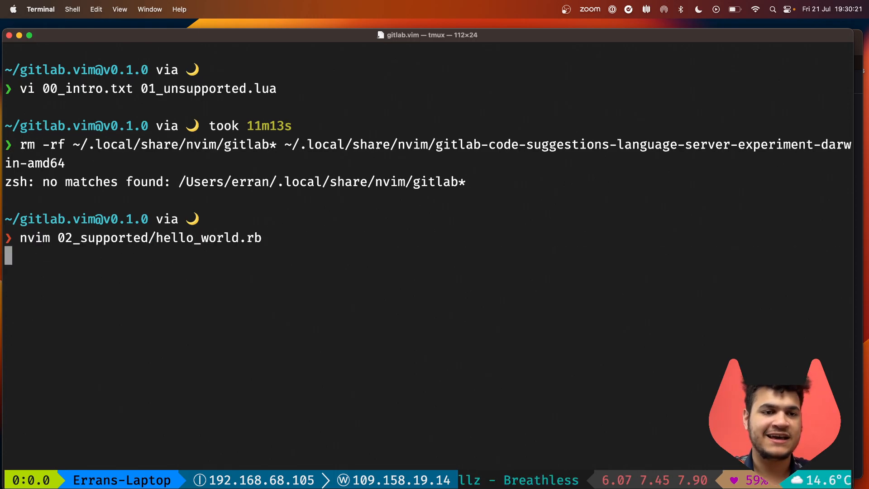
{"action": "type", "text": "git clone https://github.com/folke/tokyonight.nvim ~/.local/share/nvim/site/pack/vendor/start/tokyonight.nvim"}
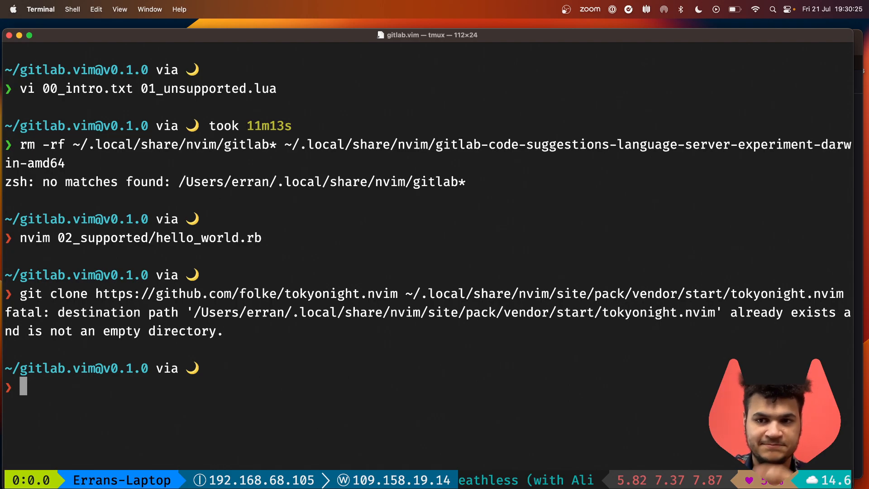
{"action": "key", "text": "ctrl+r"}
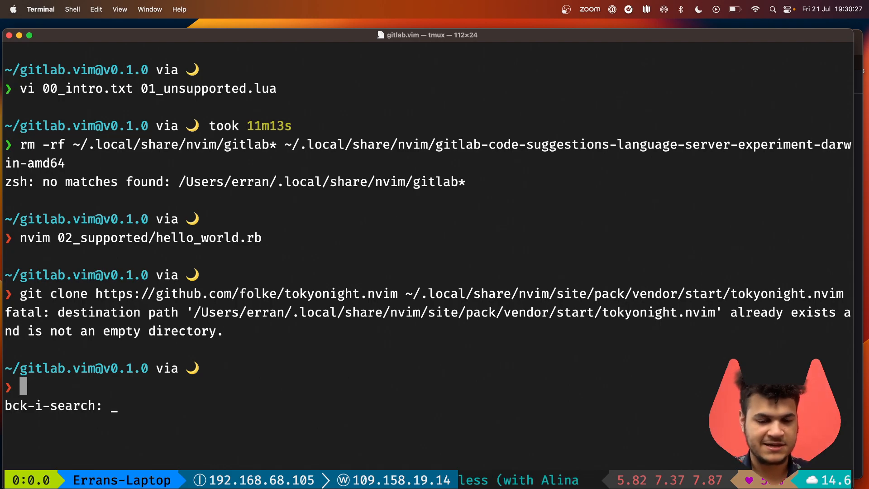
{"action": "type", "text": "clone"}
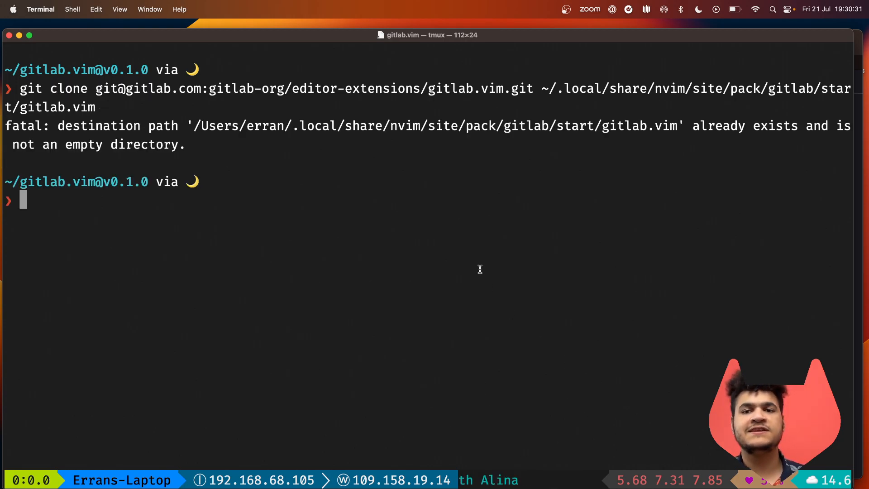
{"action": "mouse_move", "coordinate": [384, 164]}
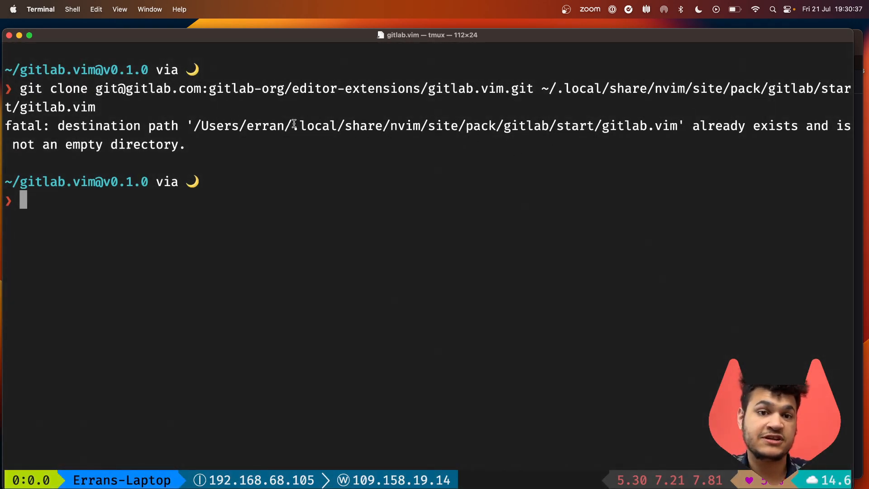
{"action": "left_click_drag", "start_coordinate": [293, 125], "coordinate": [677, 125]}
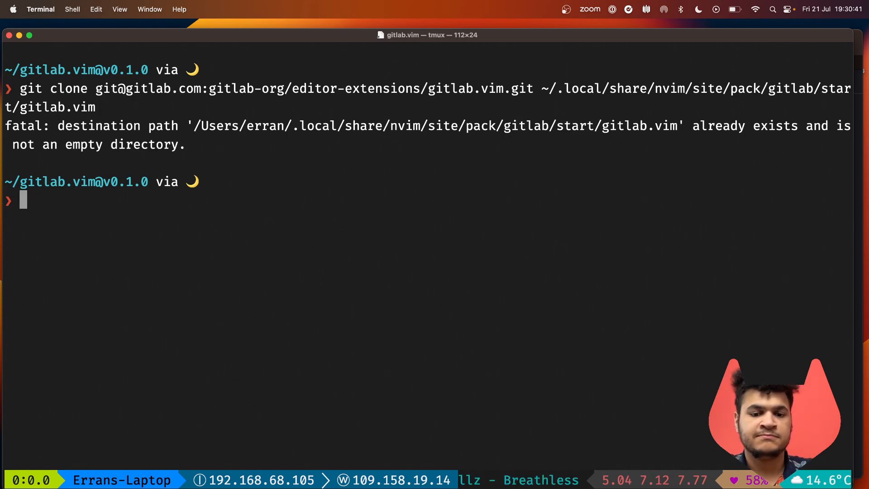
{"action": "type", "text": "rm -rf .local/share/nvim/site/pack/gitlab/start/gitlab.vim"}
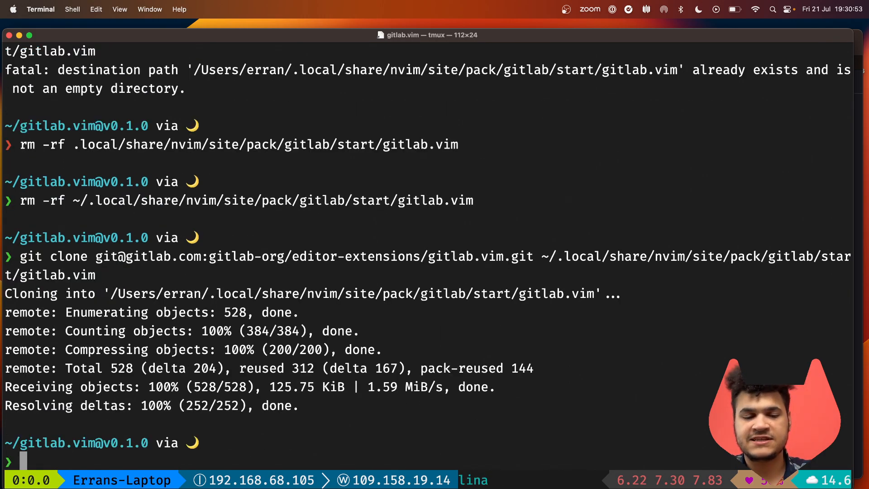
Launch vi, cycle the :GitLab command completions and open the 02_supported notes showing the missing language server warning.
{"action": "type", "text": "vi"}
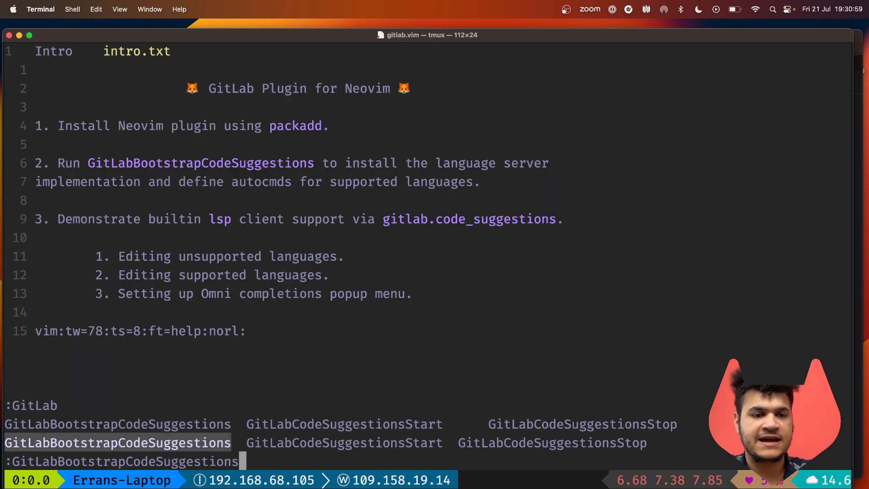
{"action": "key", "text": "Tab"}
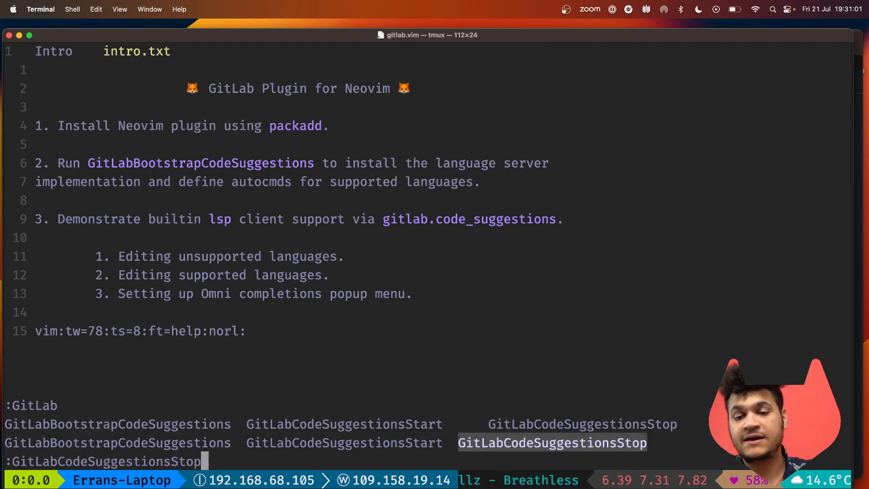
{"action": "key", "text": "Tab"}
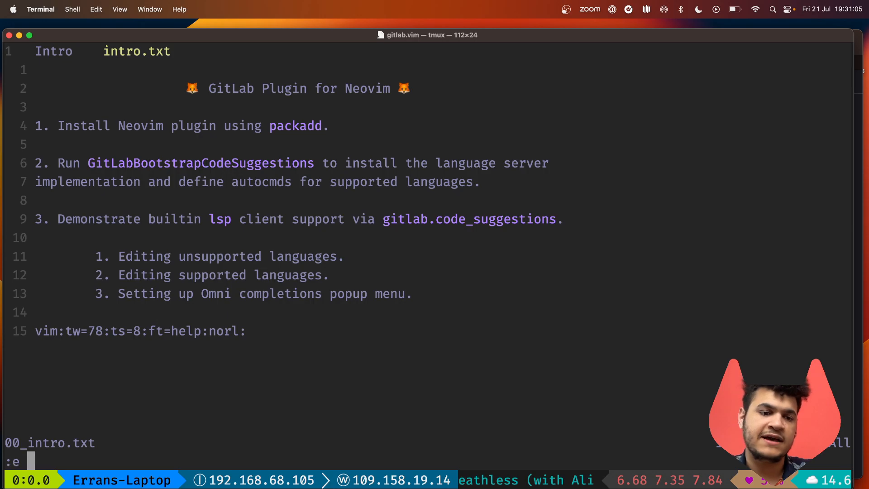
{"action": "type", "text": "02_supported/"}
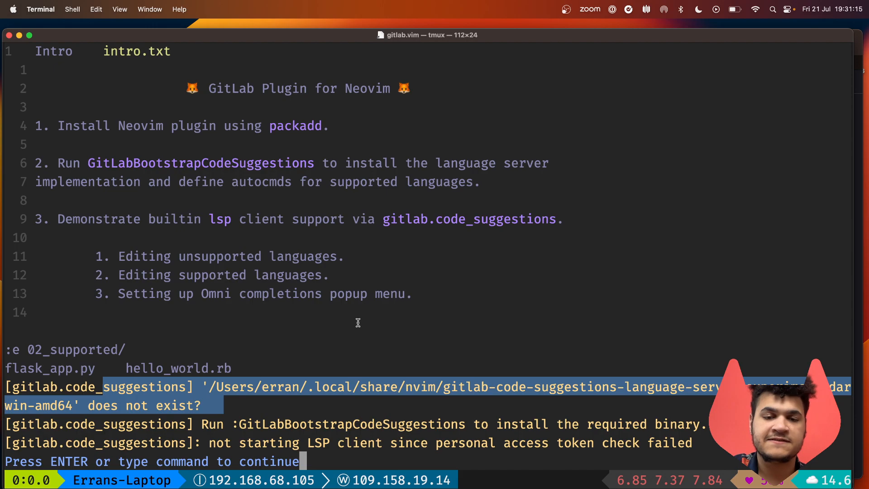
{"action": "mouse_move", "coordinate": [382, 437]}
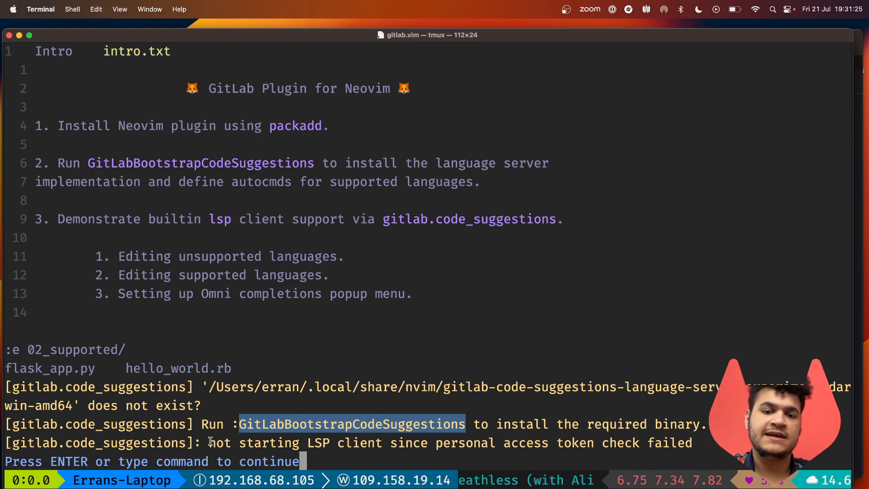
Dismiss the warnings and run :GitLabBootstrapCodeSuggestions to enable code suggestions for hello_world.rb.
{"action": "key", "text": "enter"}
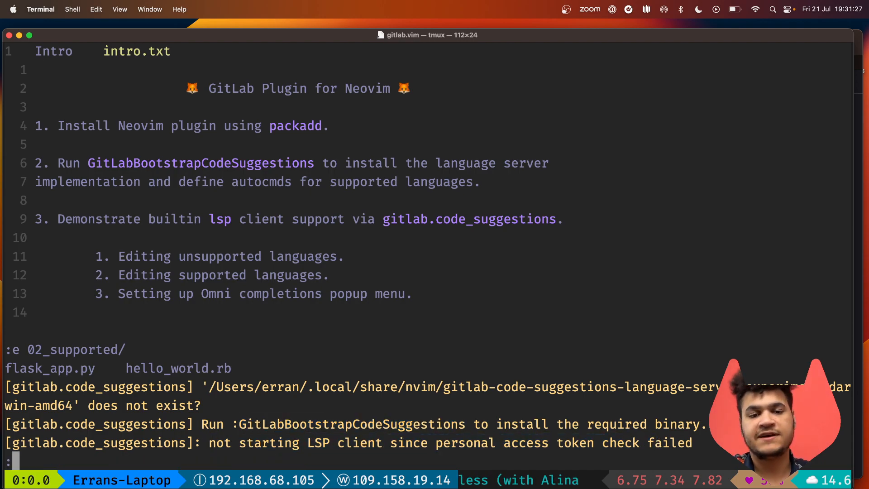
{"action": "type", "text": ":GitLabBootstrapCodeSuggestions"}
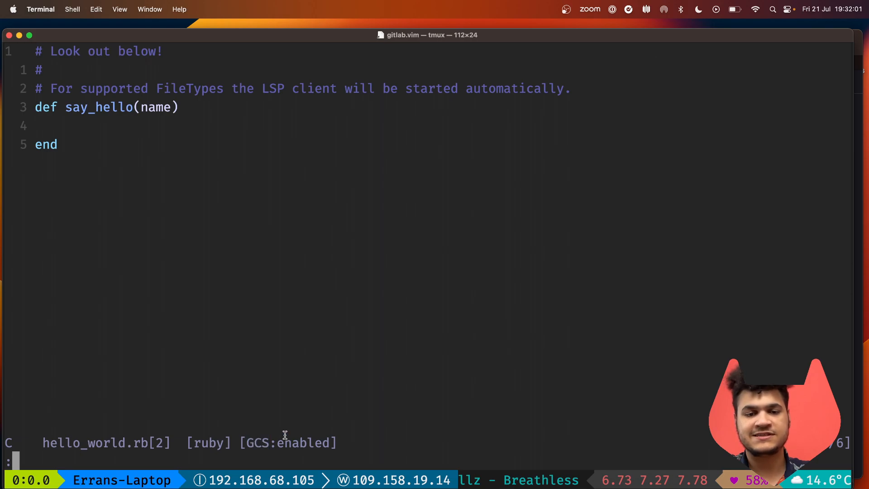
Complete the say_hello method body with puts "Hello, #{name}!" using a Ctrl-X completion.
{"action": "type", "text": ":q"}
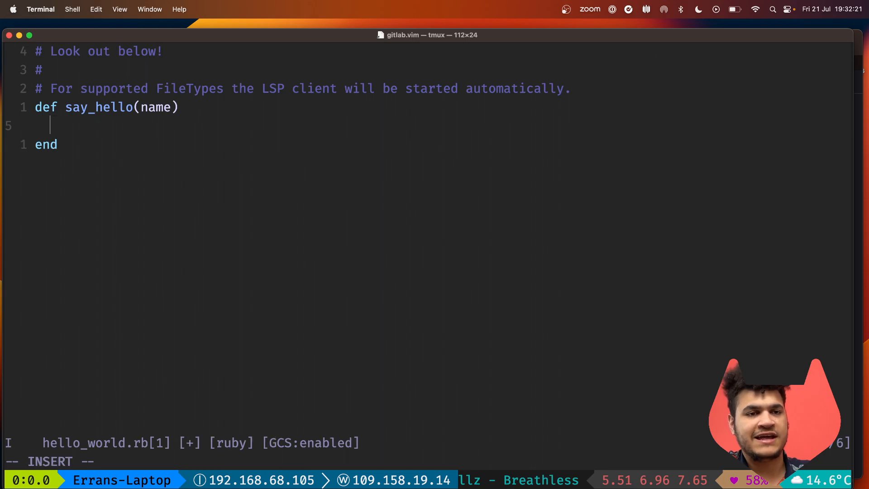
{"action": "key", "text": "ctrl+x"}
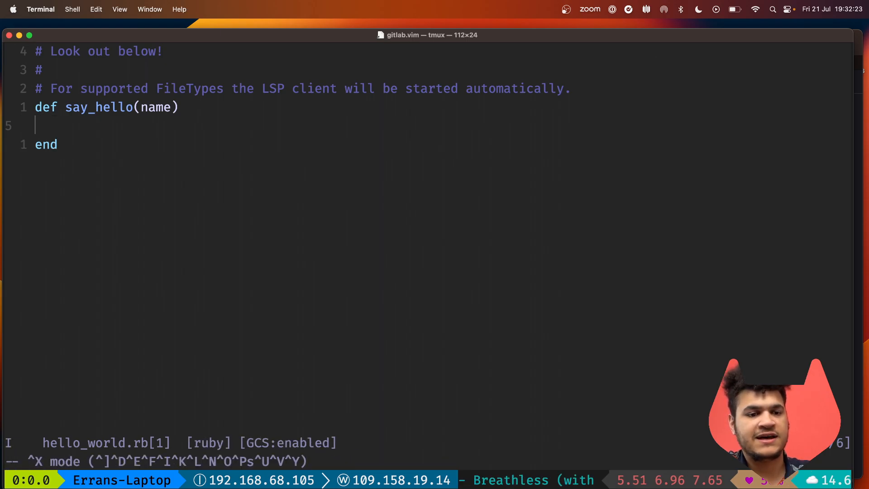
{"action": "type", "text": "puts \"Hello, #{name}!\""}
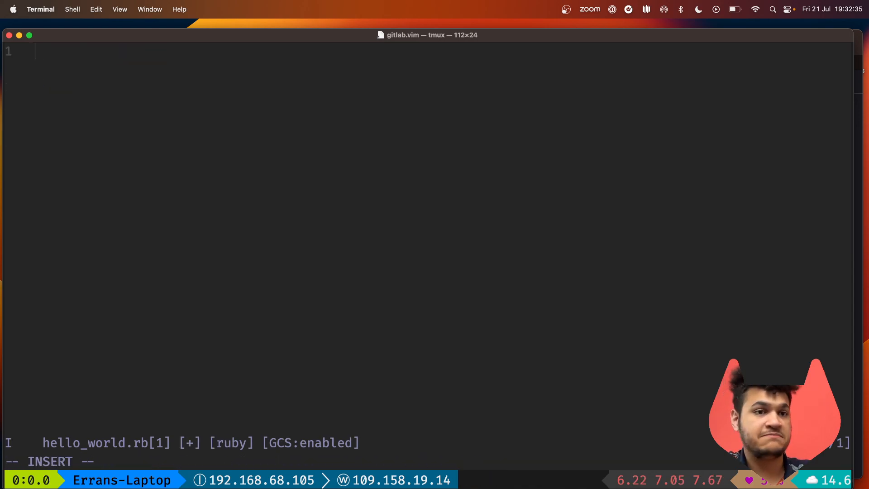
Write require 'capybara' and a suggested Capybara configuration block, then trim it back and close the block with end.
{"action": "type", "text": "Capabara"}
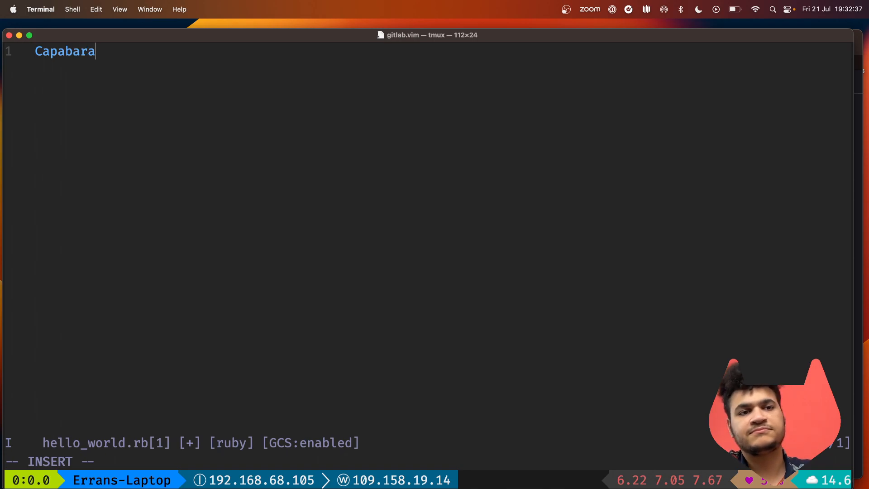
{"action": "type", "text": "require 'pery"}
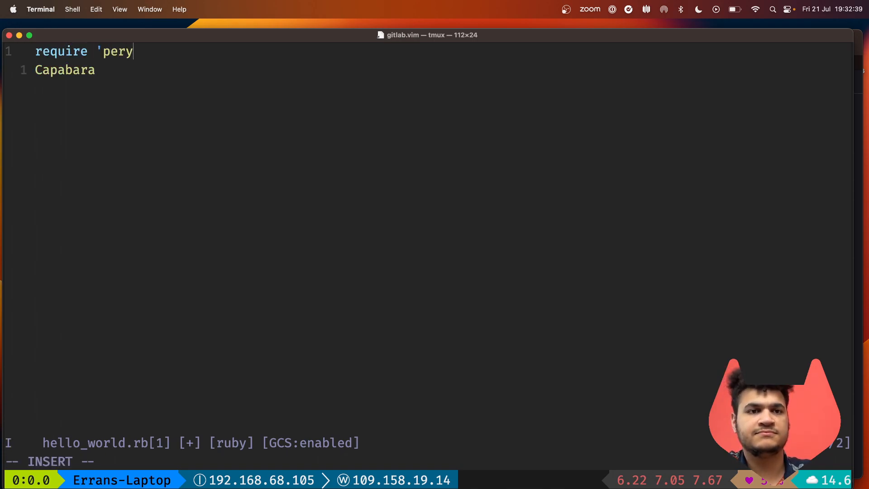
{"action": "type", "text": "capybara"}
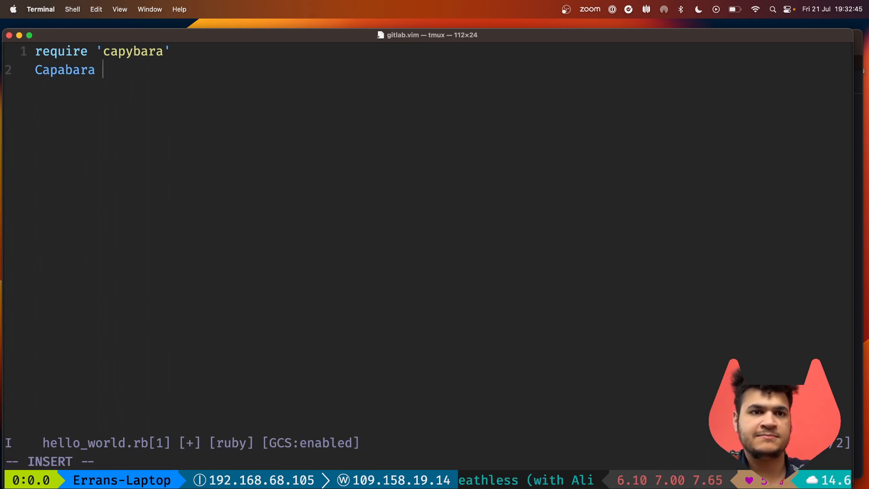
{"action": "type", "text": "."}
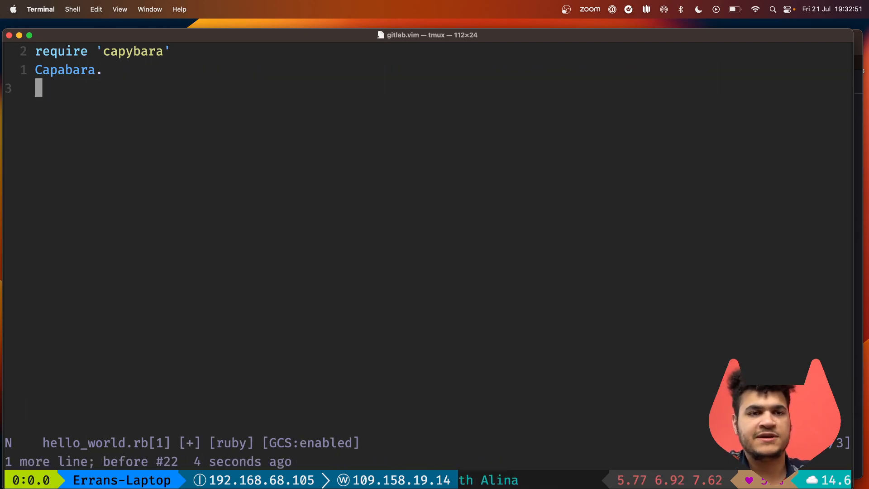
{"action": "type", "text": "app"}
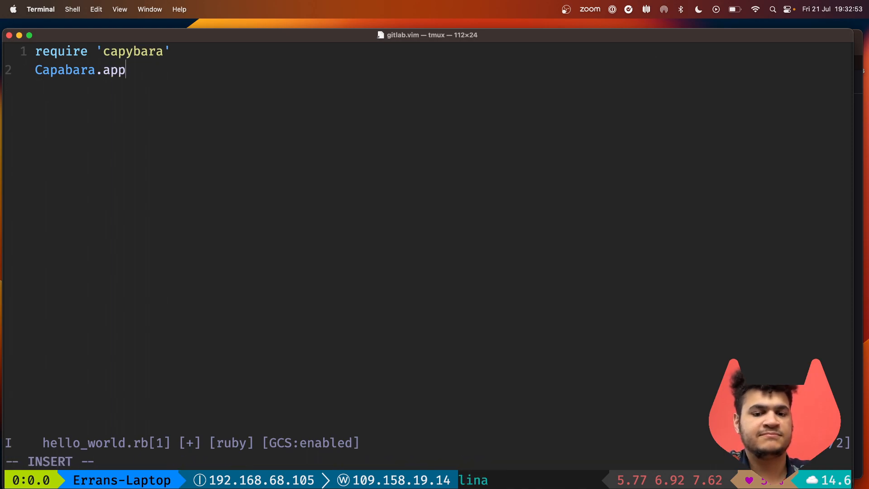
{"action": "type", "text": "_o"}
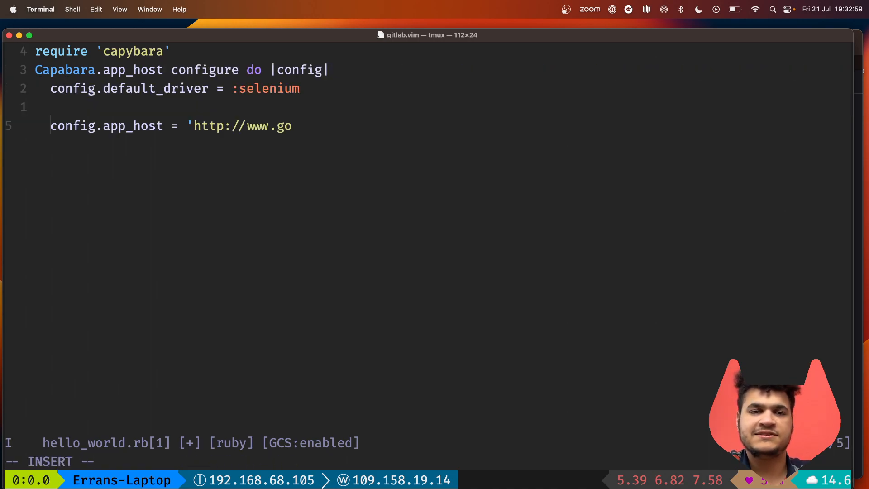
{"action": "key", "text": "Escape"}
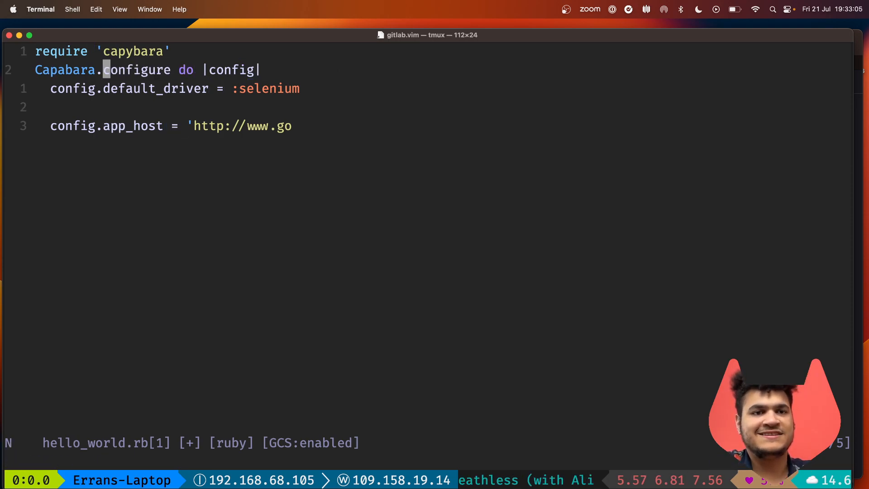
{"action": "type", "text": "end"}
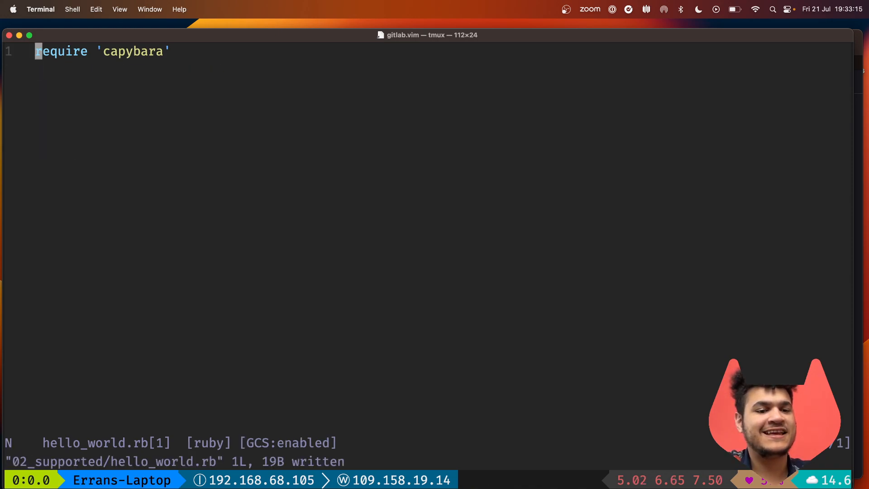
Write def fizz_buzz(n) and accept the suggested FizzBuzz method body.
{"action": "key", "text": "o"}
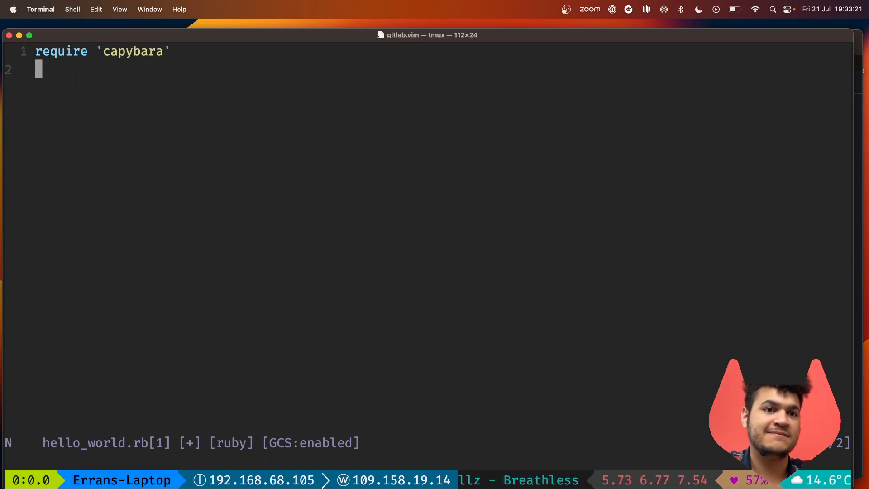
{"action": "type", "text": "def"}
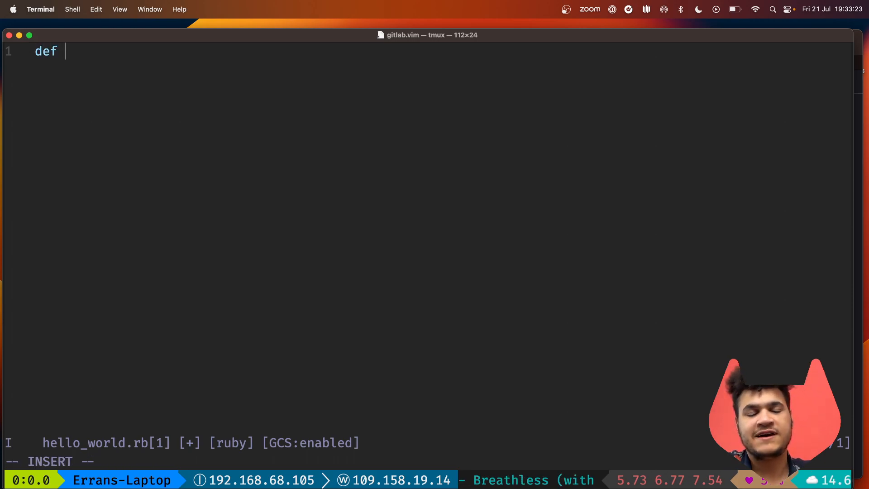
{"action": "type", "text": "fizz_buzz"}
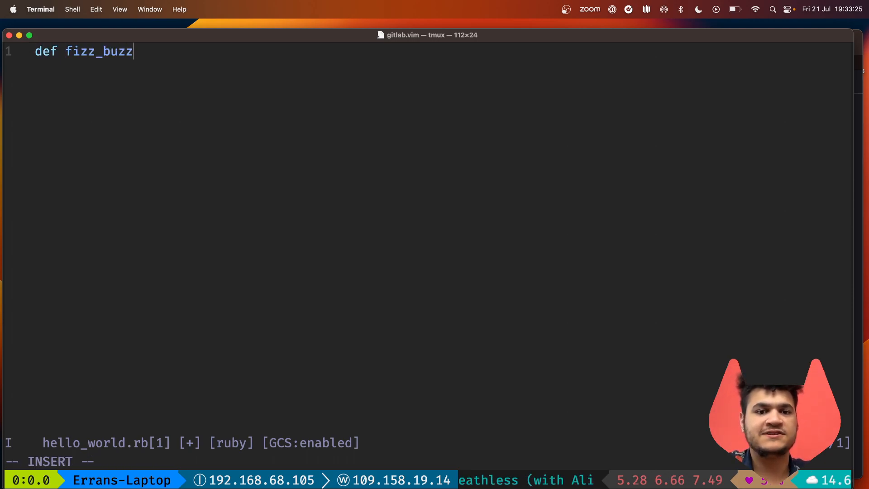
{"action": "type", "text": "(n)"}
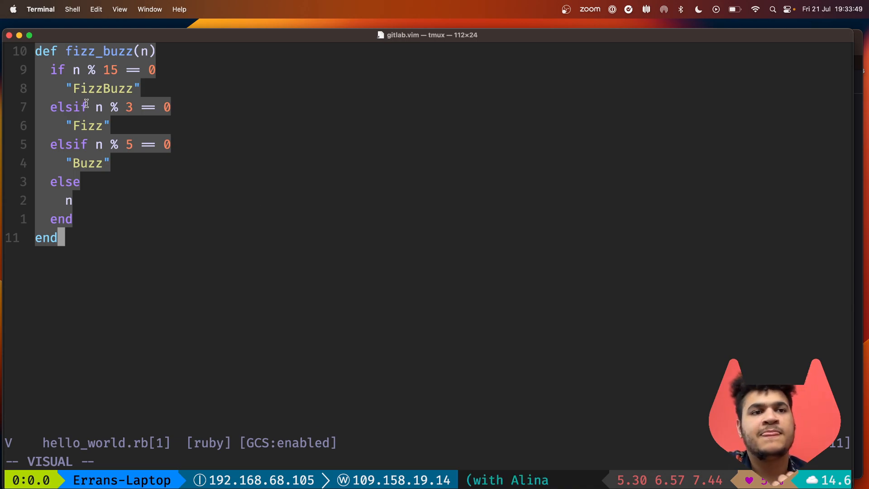
{"action": "key", "text": "Escape"}
{"action": "type", "text": "puts fizz_buzz(15"}
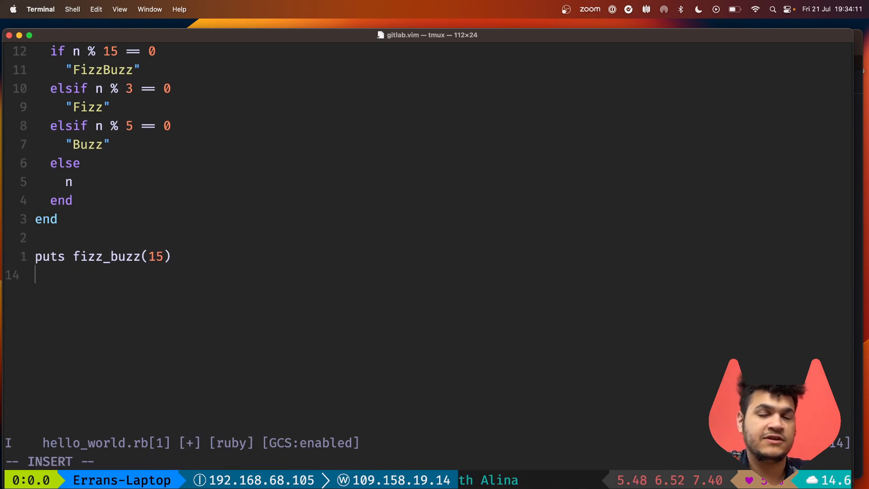
Add an it 'fizz_buzz' test expecting fizz_buzz(15) to eq "FizzBuzz", then leave the file.
{"action": "type", "text": "it 'fizz_buzz' do"}
{"action": "type", "text": "end"}
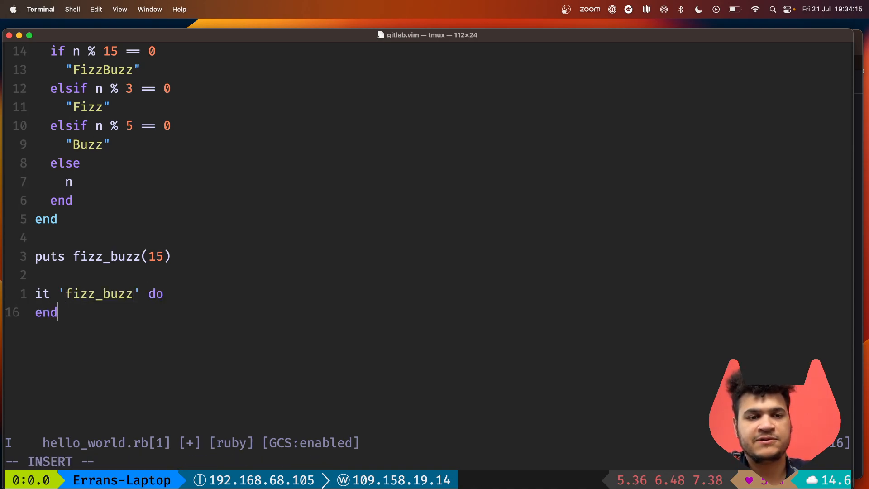
{"action": "key", "text": "Return"}
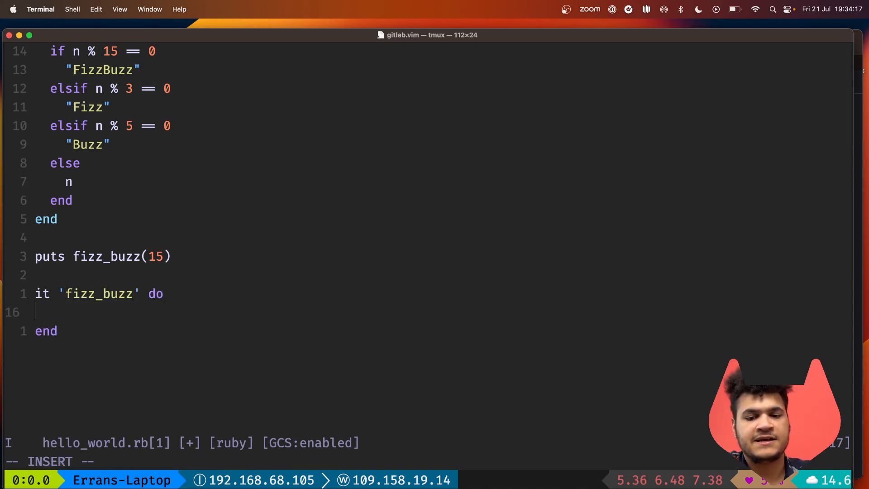
{"action": "type", "text": "expect(fizz_buzz(15)).to eq \"FizzBuzz\""}
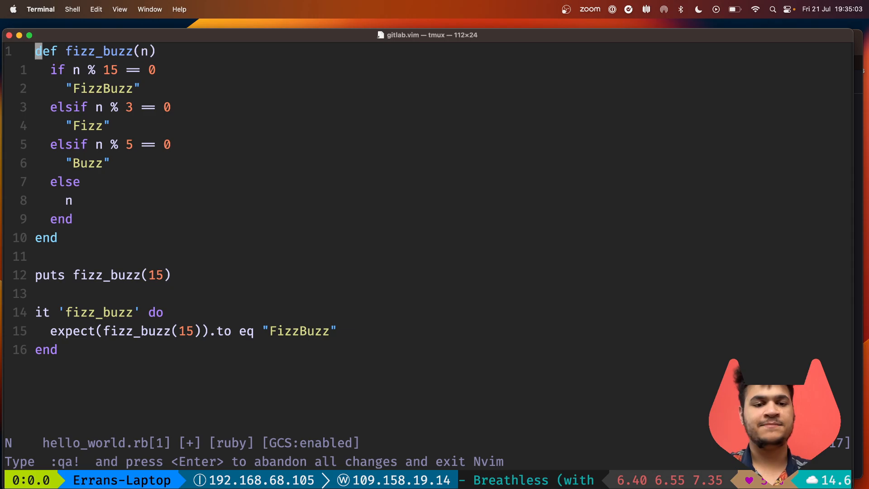
{"action": "type", "text": ":e"}
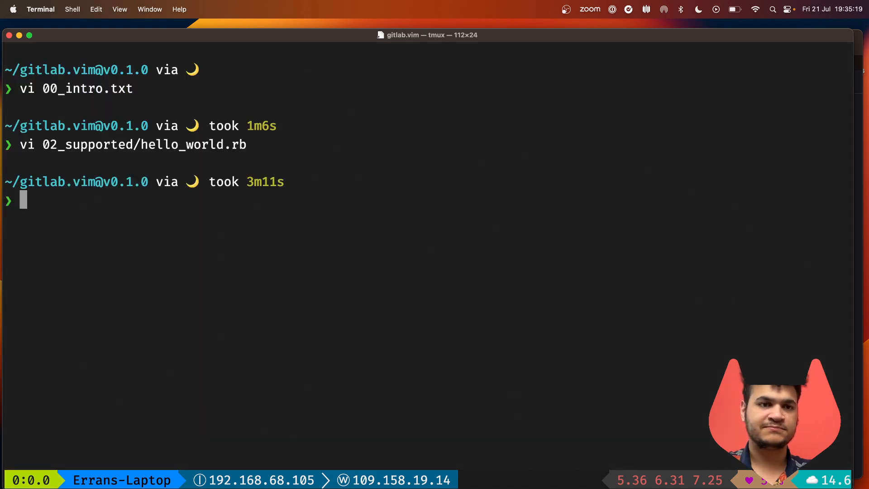
Open 01_unsupported.lua and fill hello_world(name) with print("Hello, " .. name .. "!").
{"action": "type", "text": "vi 01_unsupported.lua"}
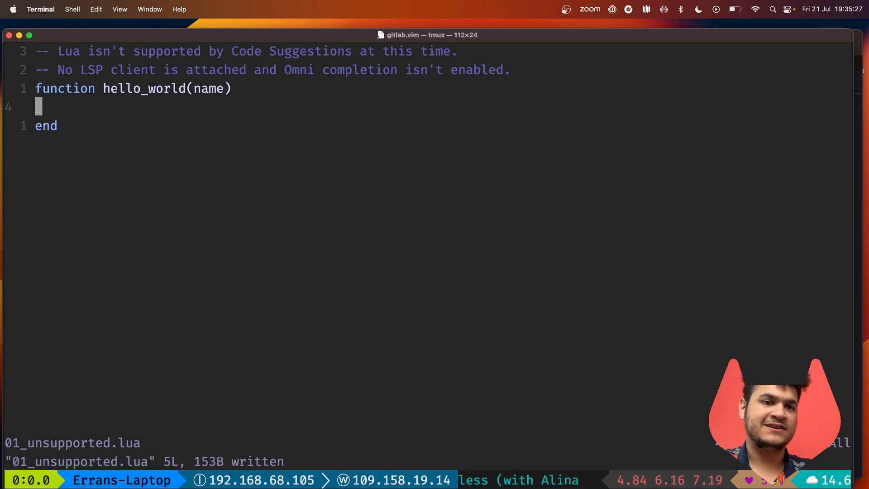
{"action": "type", "text": ":l"}
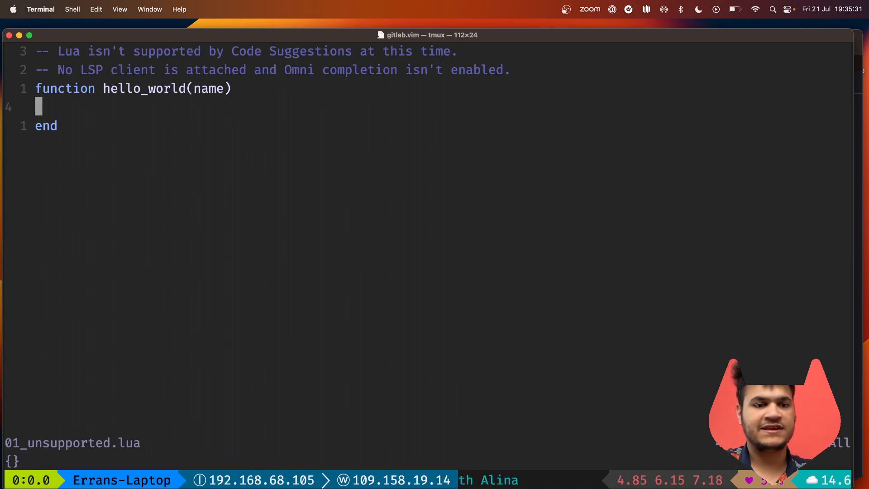
{"action": "type", "text": ":G"}
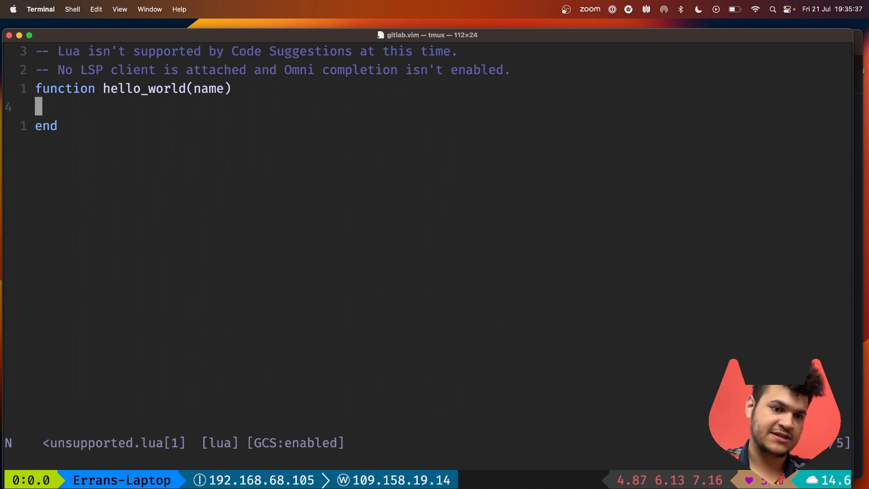
{"action": "key", "text": "i"}
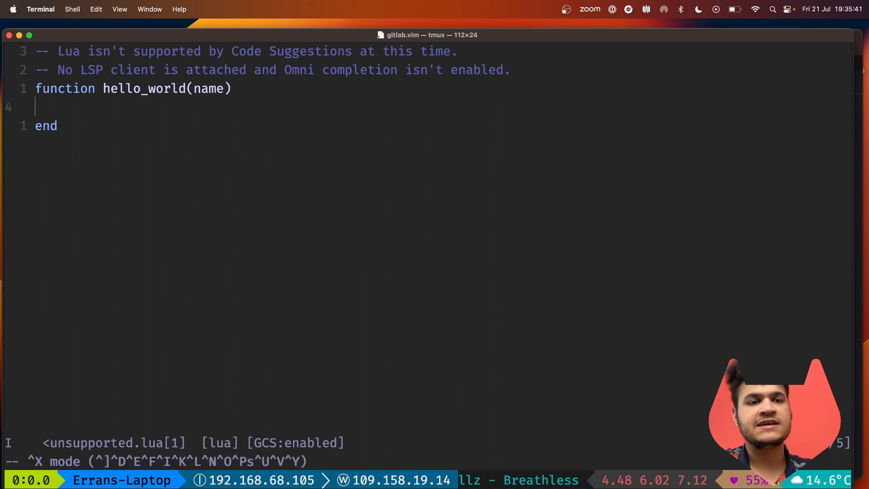
{"action": "type", "text": "print(\"Hello, \" .. name .. \"!\")"}
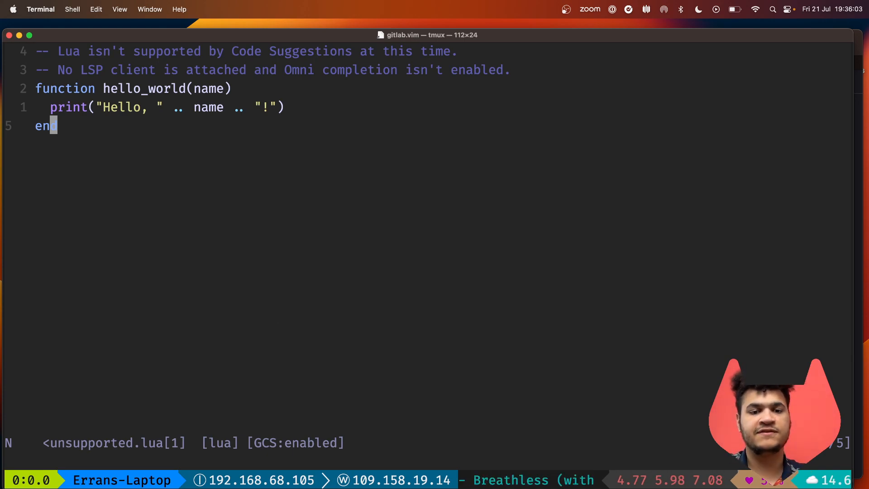
Save the Lua file and quit with :wq.
{"action": "type", "text": ":wq"}
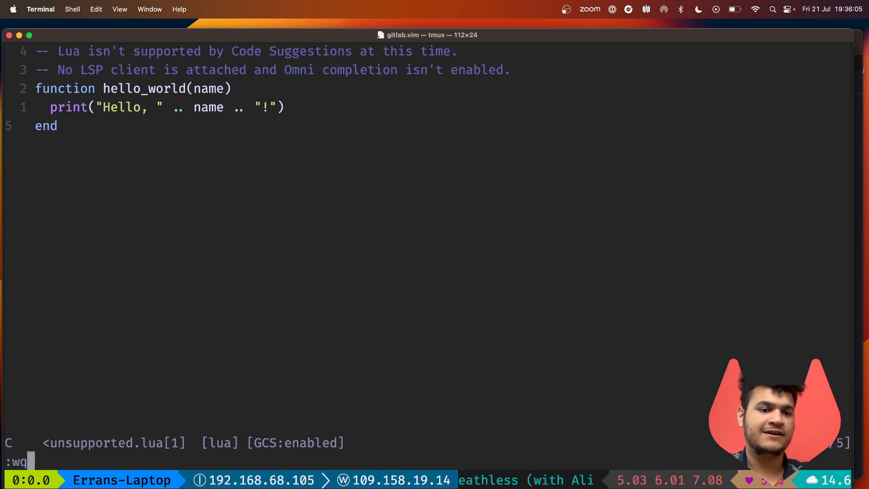
{"action": "key", "text": "Return"}
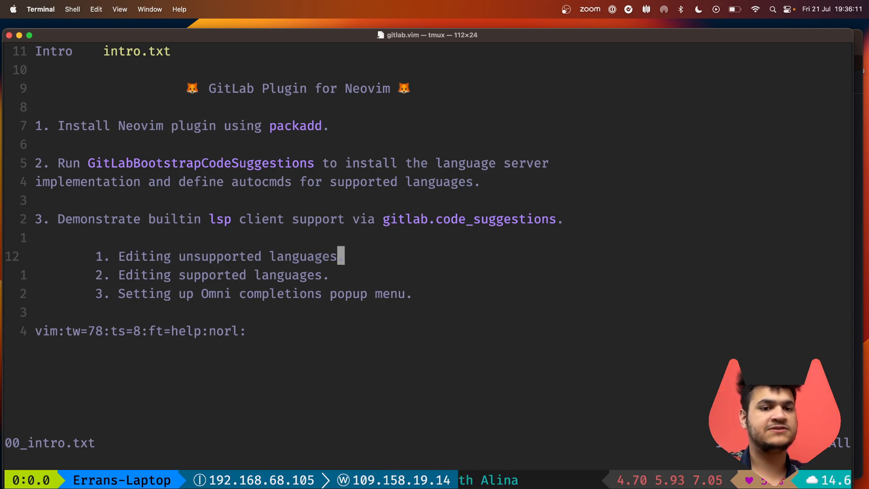
Open 02_supported/flask_app.py, try an import flas line and clear it to start over.
{"action": "type", "text": ":e 02_supported/"}
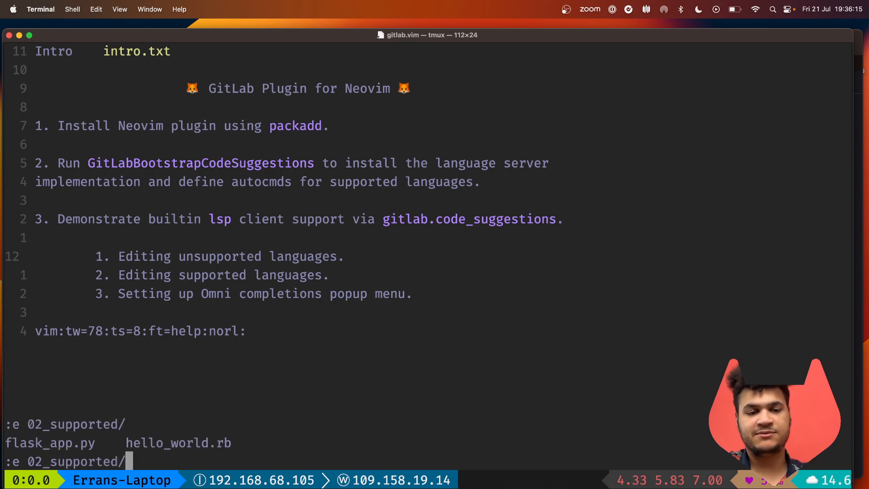
{"action": "type", "text": "flask_app.py"}
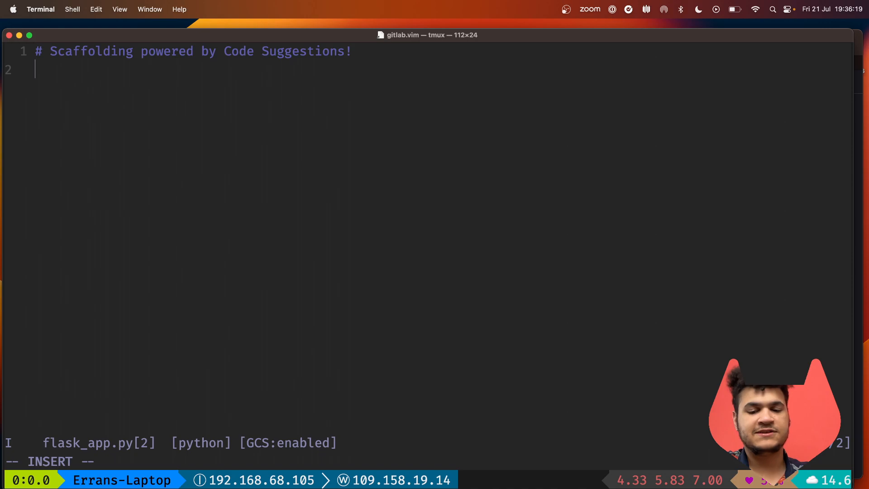
{"action": "type", "text": "import flask"}
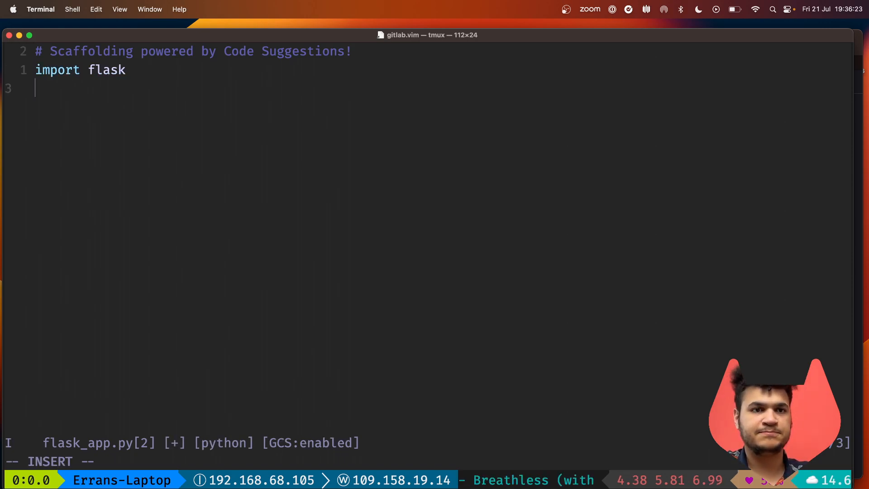
{"action": "key", "text": "ctrl+x"}
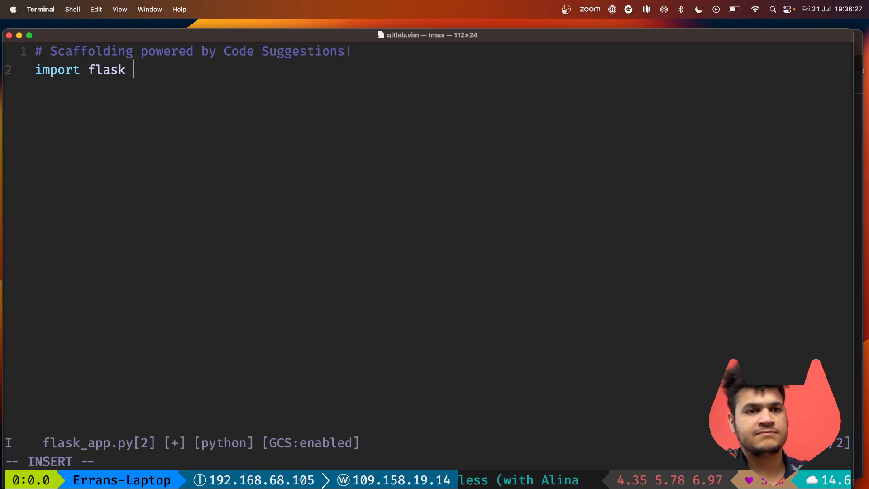
{"action": "key", "text": "ctrl+x"}
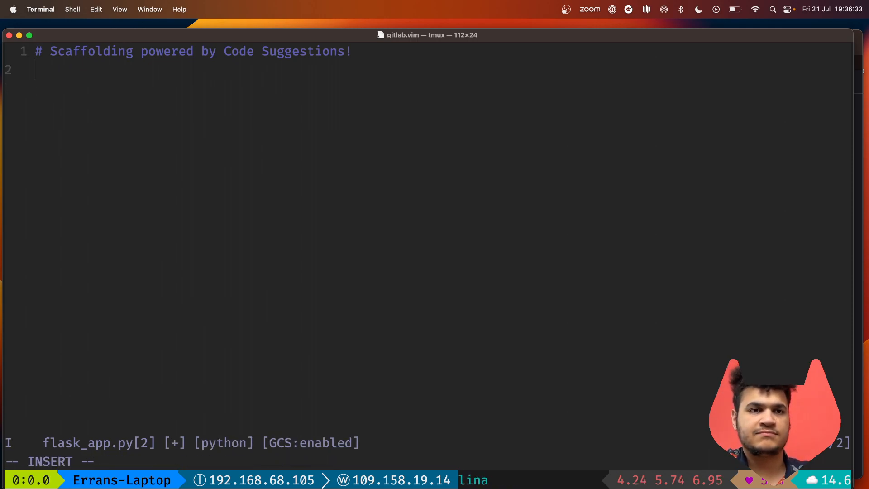
Write from flask, accept the suggested Flask app scaffolding and start the def index( function.
{"action": "type", "text": "from flask"}
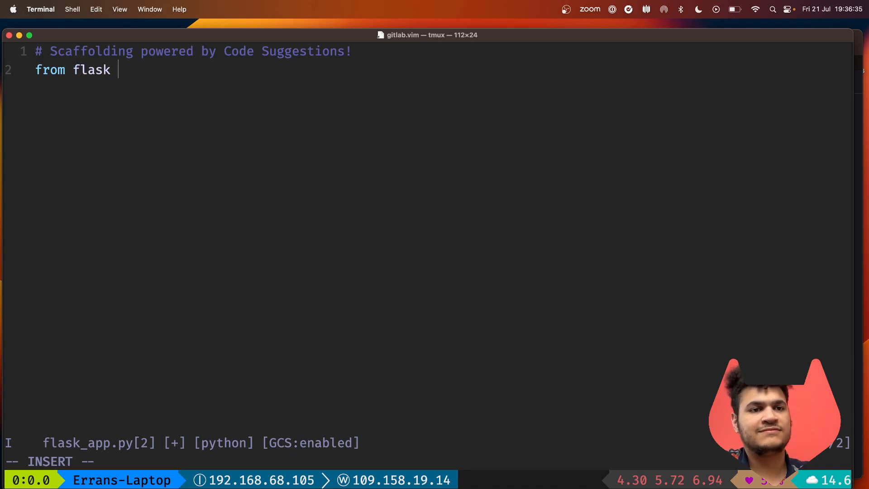
{"action": "key", "text": "ctrl+x"}
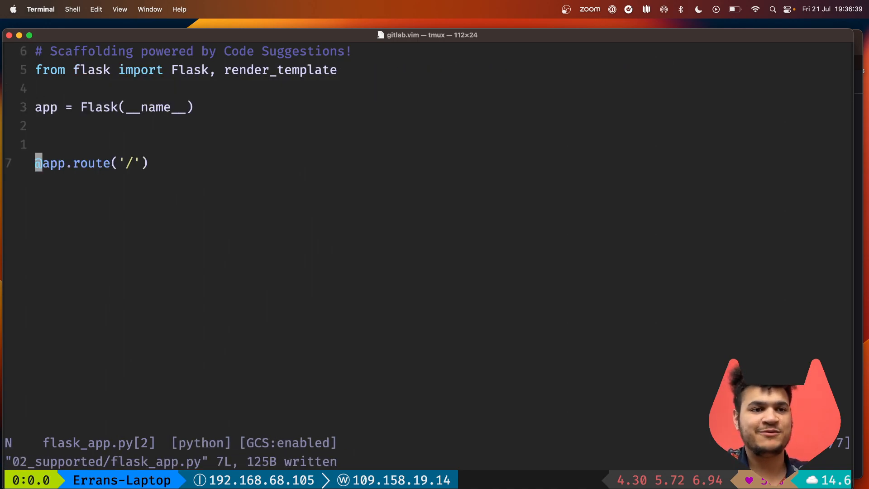
{"action": "type", "text": "def ind"}
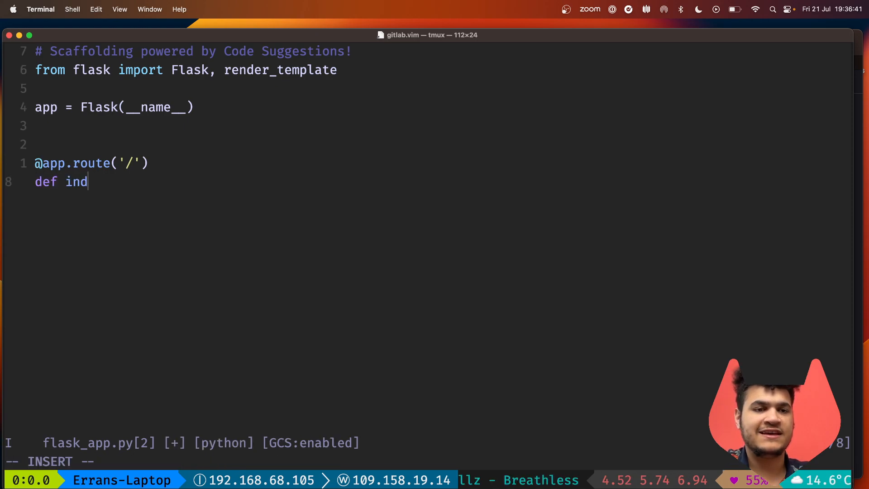
{"action": "type", "text": "ex"}
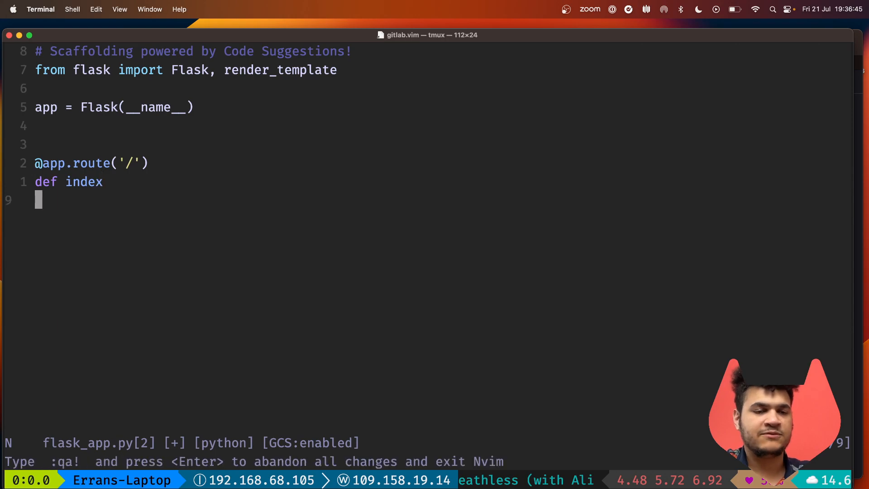
{"action": "type", "text": "("}
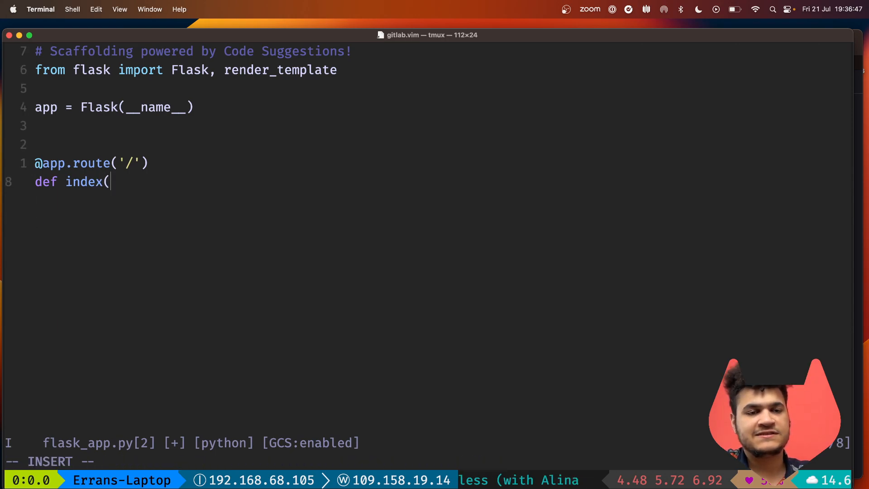
{"action": "key", "text": "Escape"}
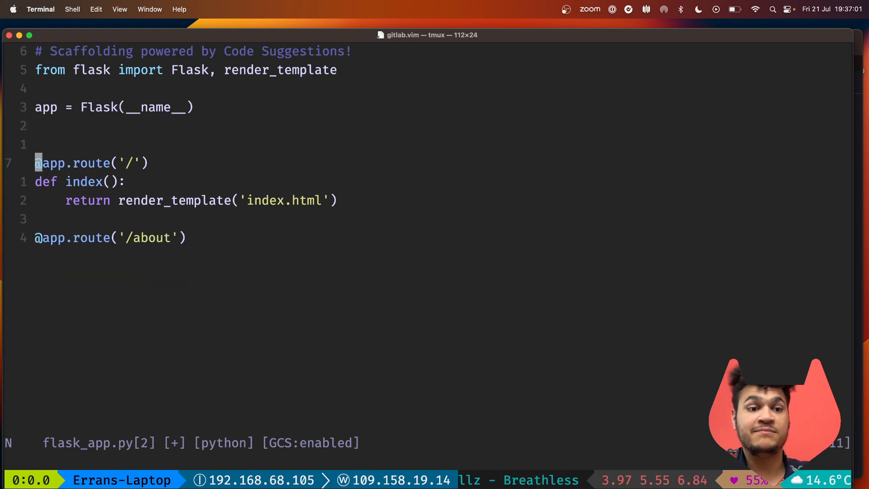
Select the route lines and add def about(): with a suggested about.html rendering route.
{"action": "key", "text": "V"}
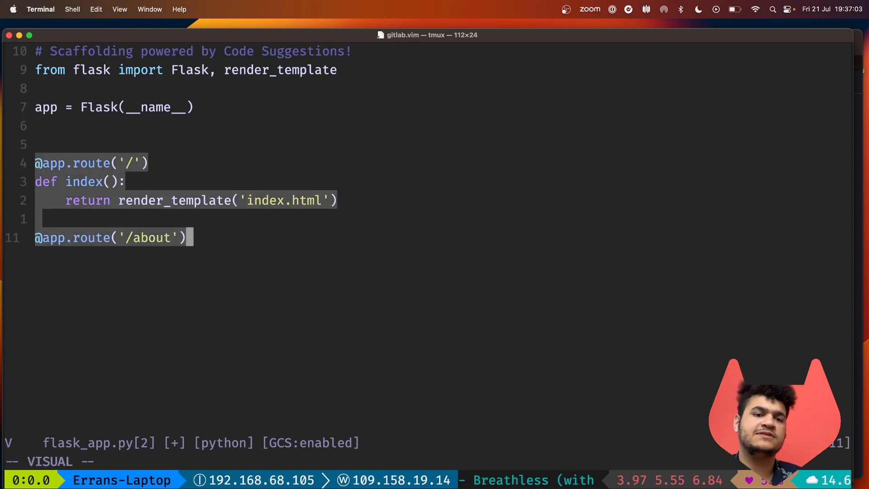
{"action": "type", "text": "def ro"}
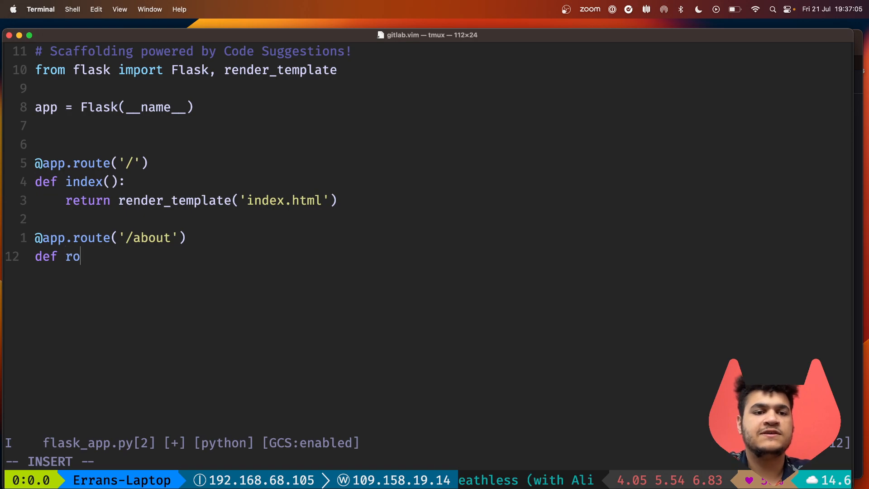
{"action": "type", "text": "about("}
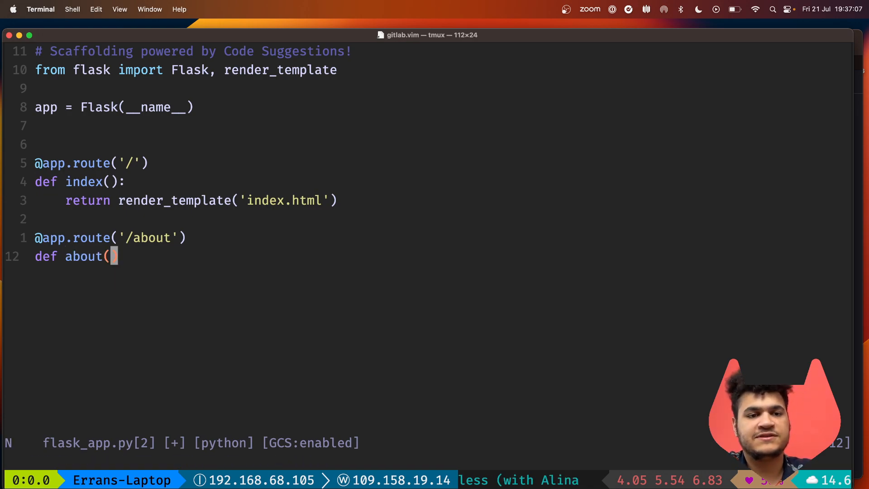
{"action": "type", "text": "):"}
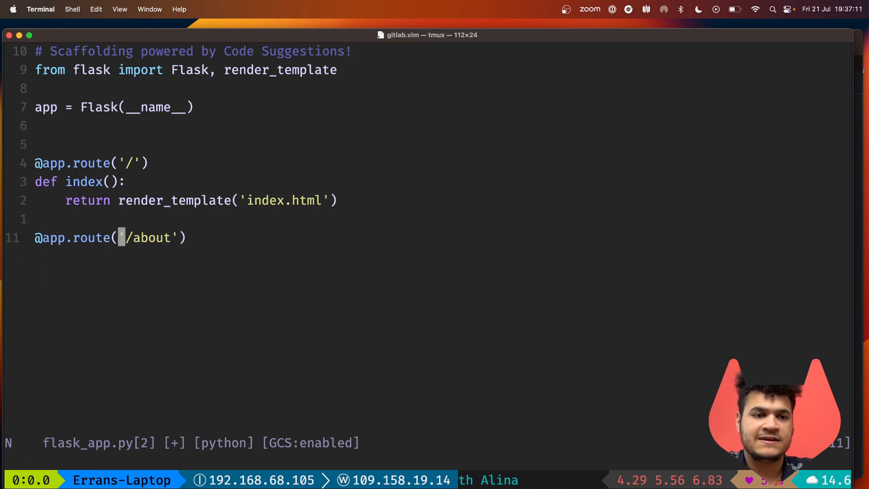
{"action": "type", "text": "def about():"}
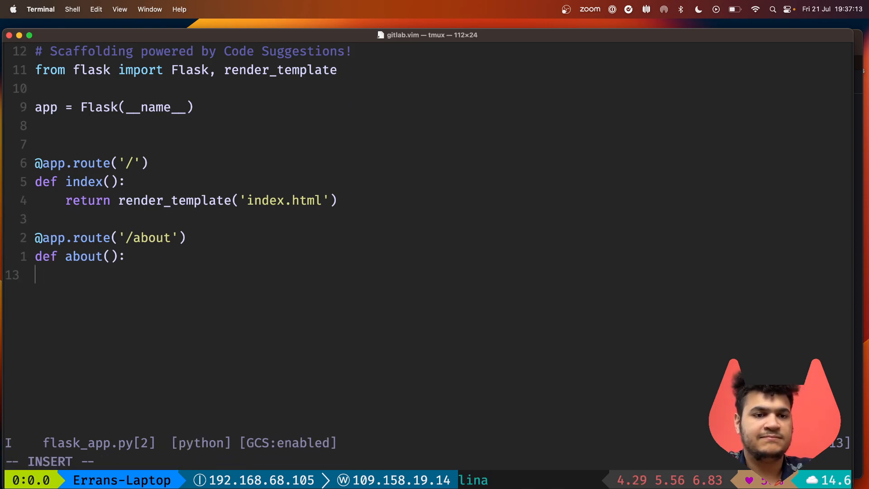
{"action": "type", "text": "template('about.html"}
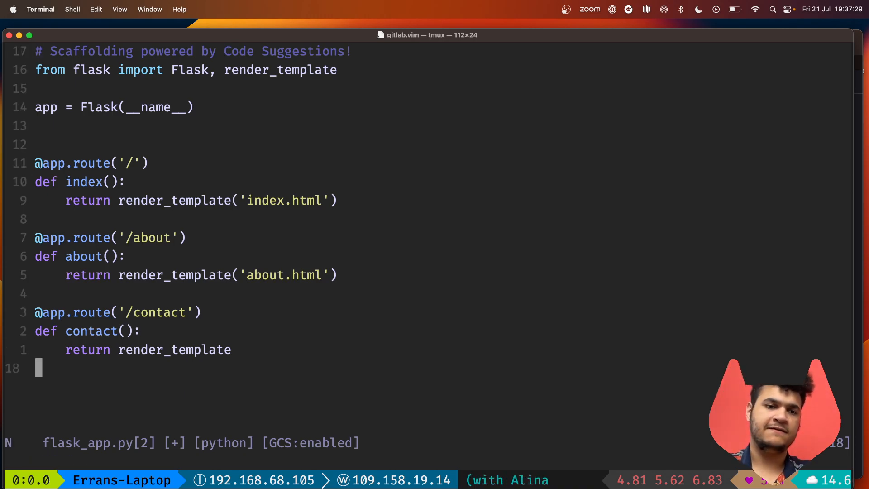
Start a def main(): function with the suggested contact route, then begin leaving the file.
{"action": "type", "text": "def main("}
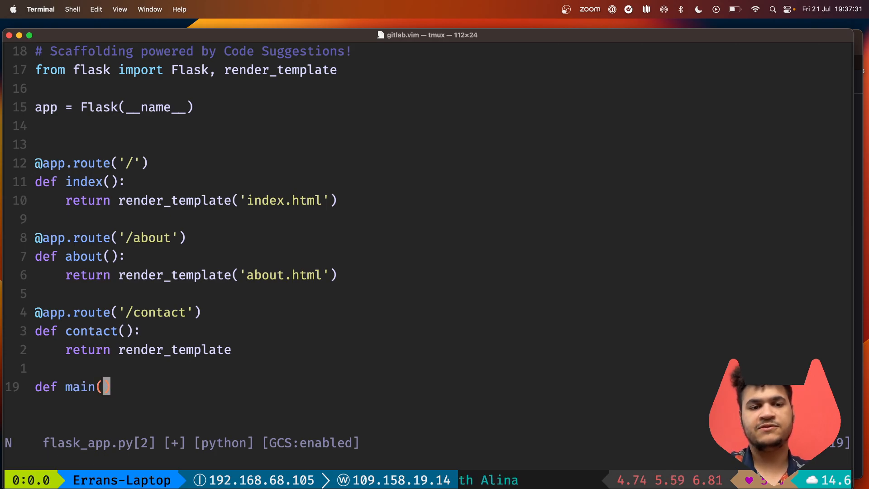
{"action": "type", "text": "):"}
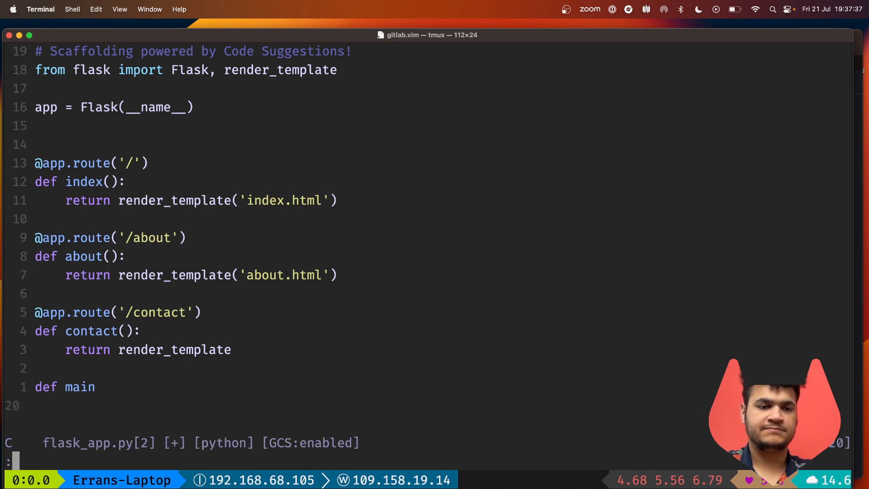
{"action": "key", "text": "ctrl+x"}
{"action": "type", "text": "vi 0"}
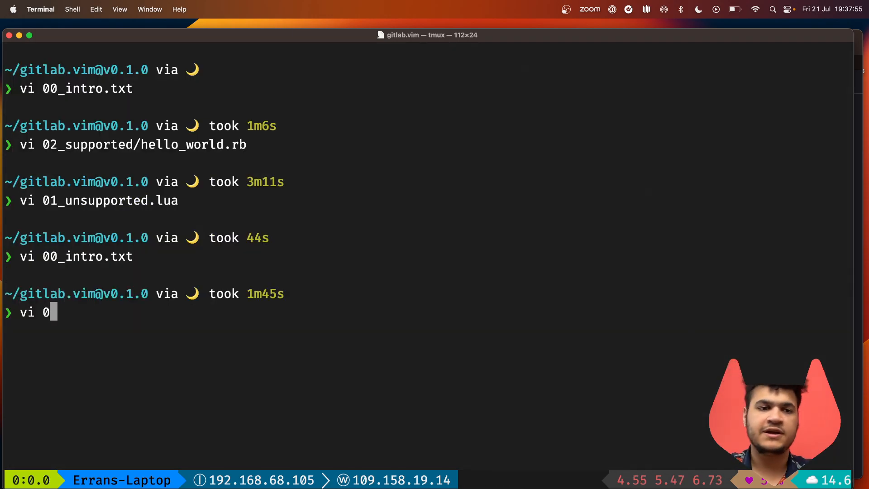
View 00_intro.txt again, then start opening ~/.config/nvim/init.lua.
{"action": "key", "text": "Tab"}
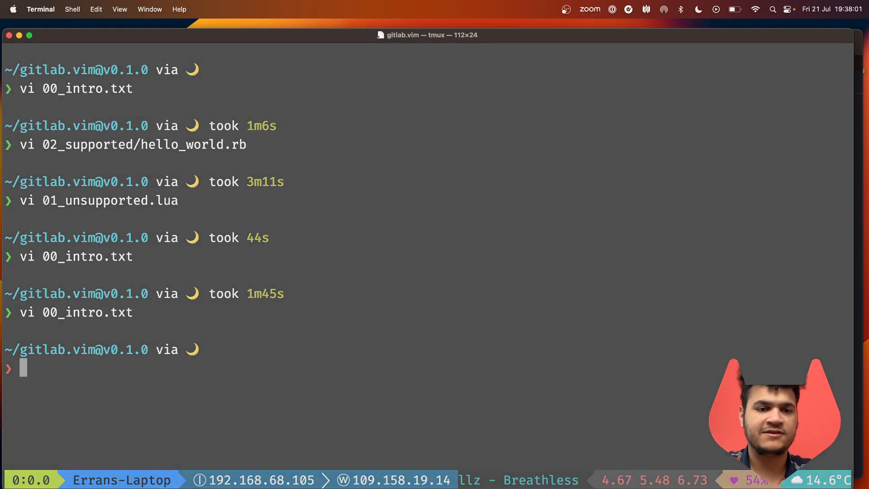
{"action": "type", "text": "vi ~/."}
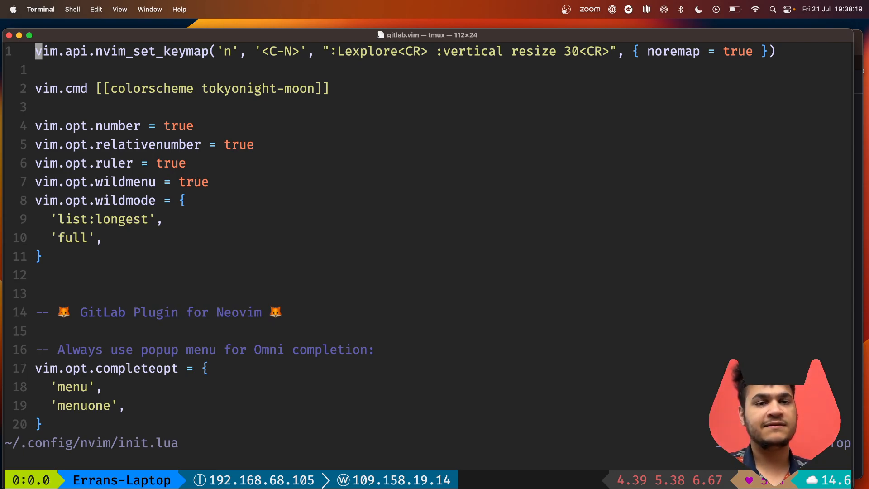
Add require('gitlab').setup({ statusline = { enabled = false } }) below completeopt in init.lua and leave the file.
{"action": "scroll", "scroll_direction": "down", "scroll_amount": 3}
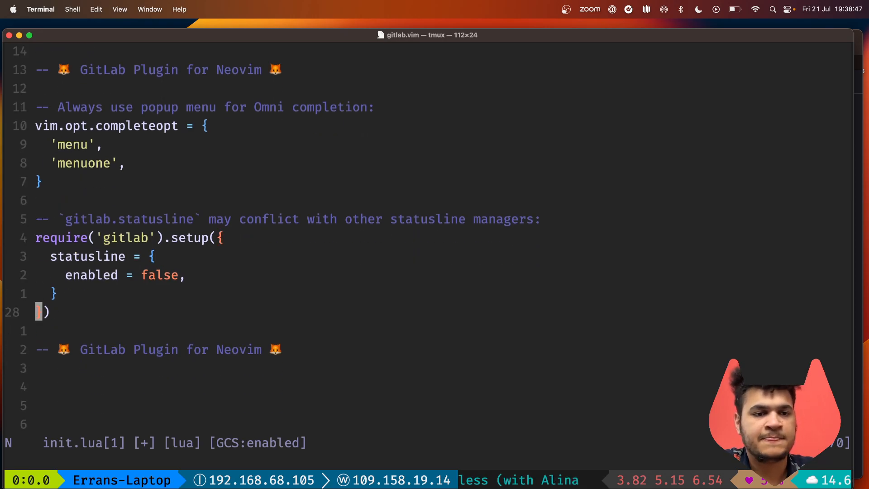
{"action": "key", "text": "V"}
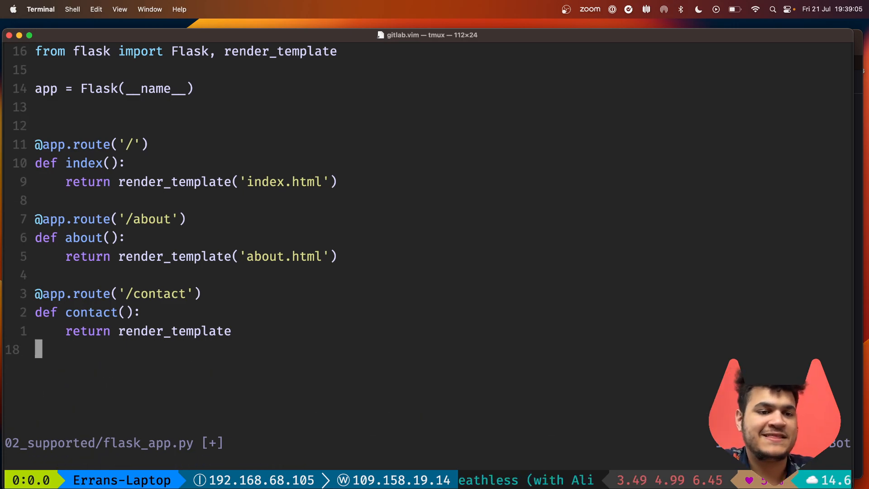
Write def say_hello(name): accepting the AI suggestions for hello.html rendering and the main guard, then quit.
{"action": "type", "text": "def"}
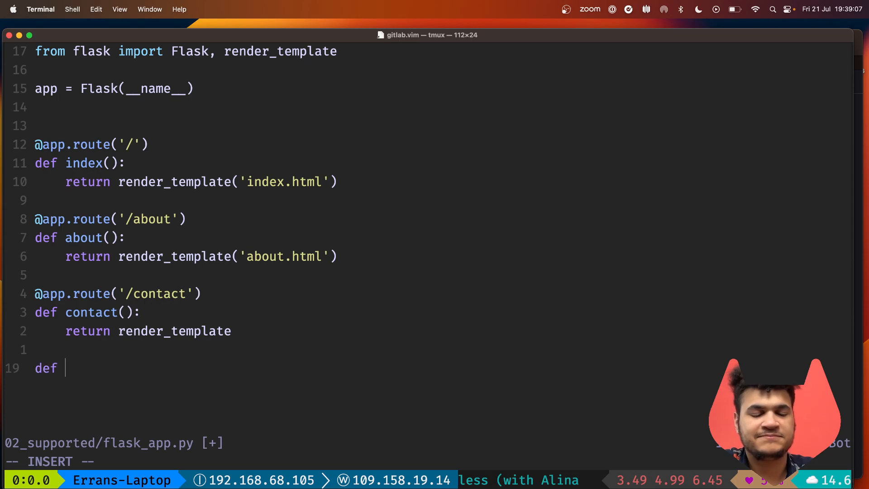
{"action": "type", "text": "say_hello(na"}
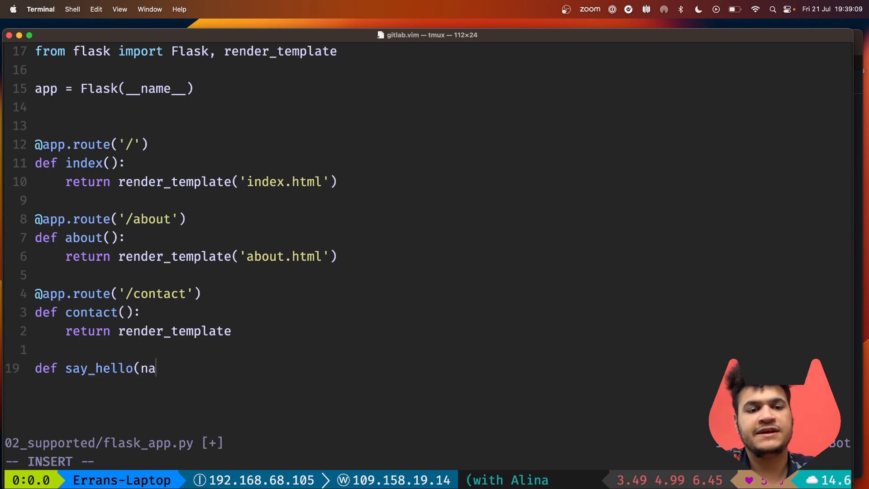
{"action": "type", "text": "me):"}
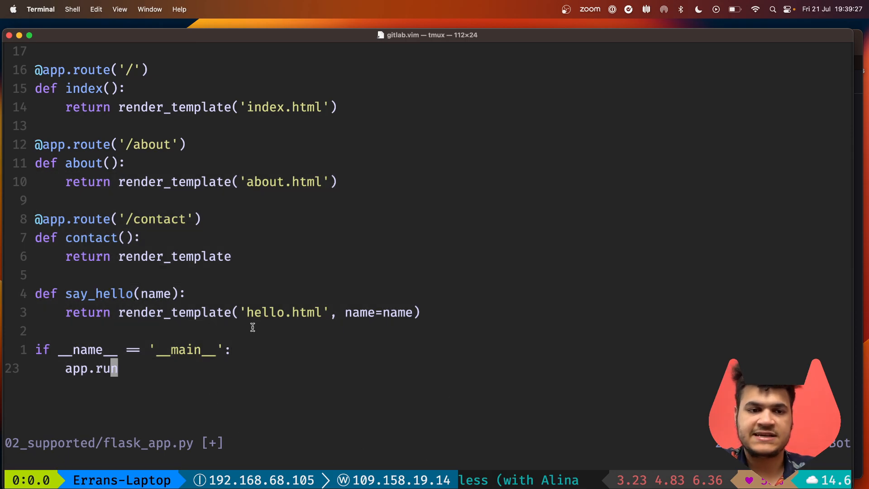
{"action": "type", "text": ":q"}
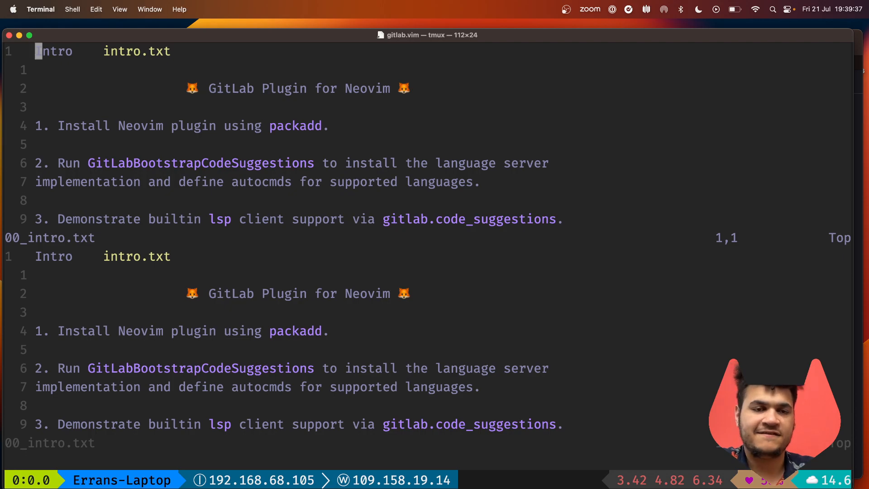
Edit ~/.local/state/nvim/lsp.log to inspect language-server startup entries, then list the demo files.
{"action": "type", "text": ":e 02_supported/hello_world.rb"}
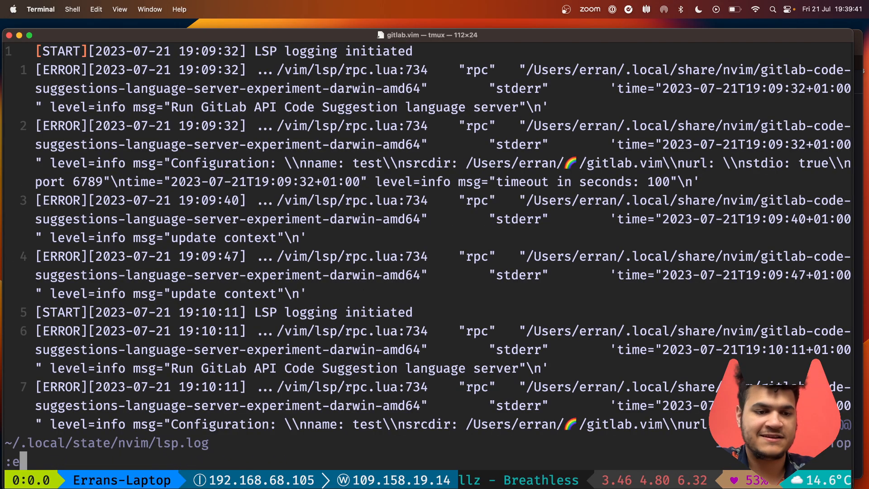
{"action": "type", "text": "~/.local/state/nvim/lsp.log"}
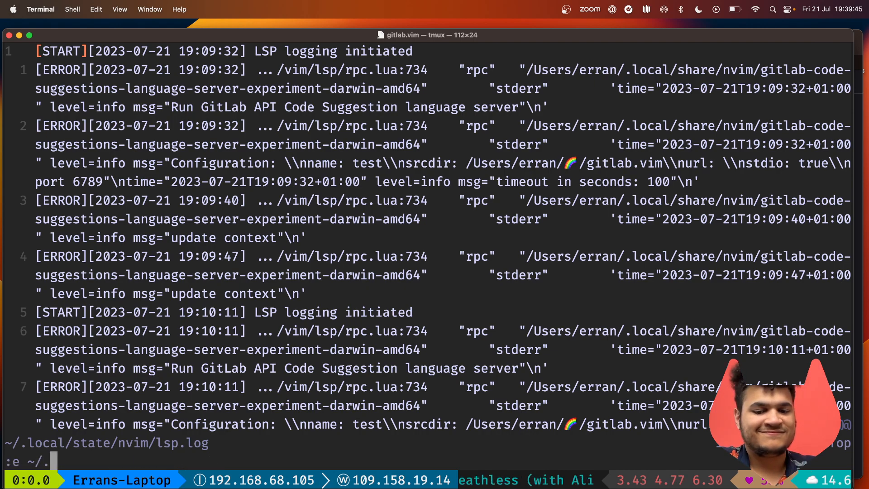
{"action": "type", "text": "config/nvim/c"}
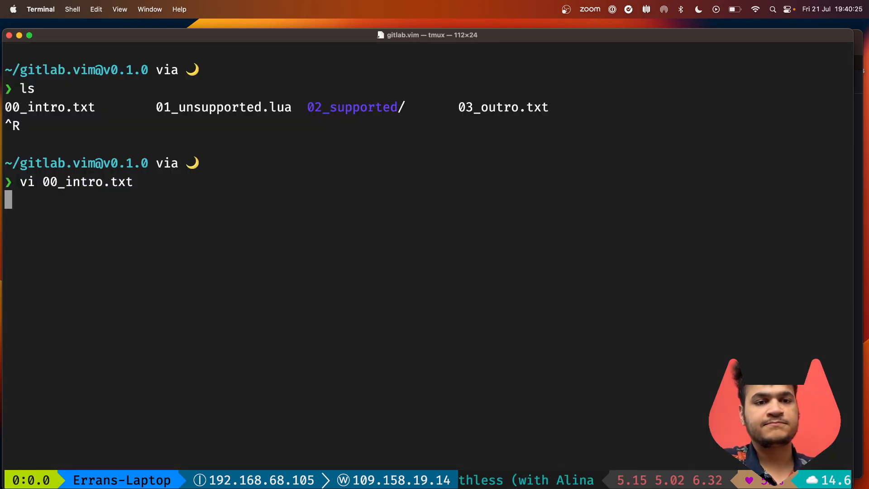
View 03_outro.txt with download and feedback links and thanks, then quit all with :wqa.
{"action": "type", "text": "vi 03"}
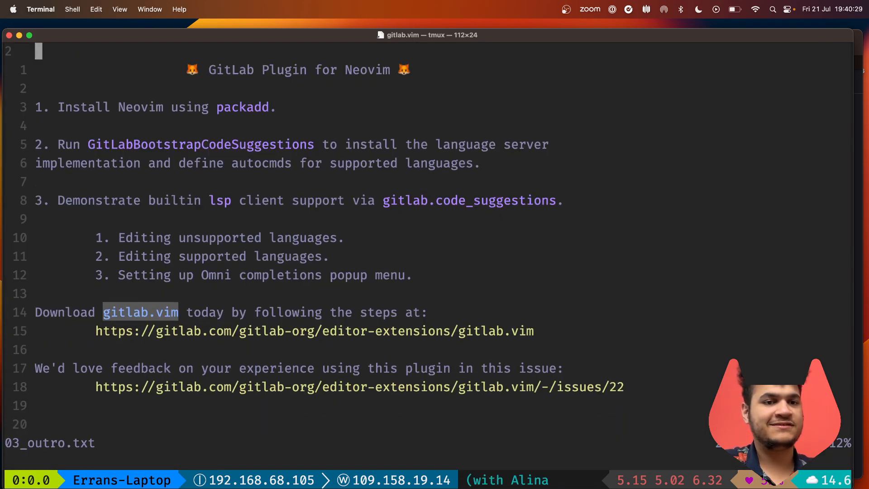
{"action": "scroll", "scroll_direction": "down", "scroll_amount": 3}
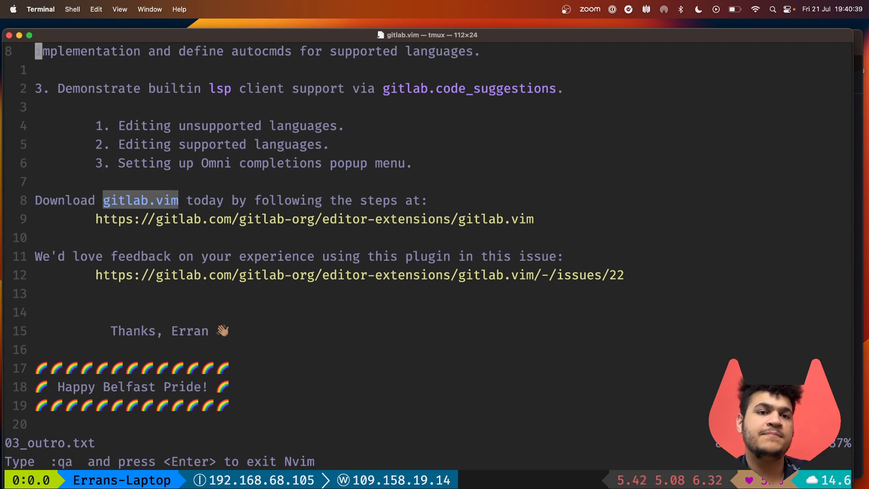
{"action": "scroll", "scroll_direction": "down", "scroll_amount": 3}
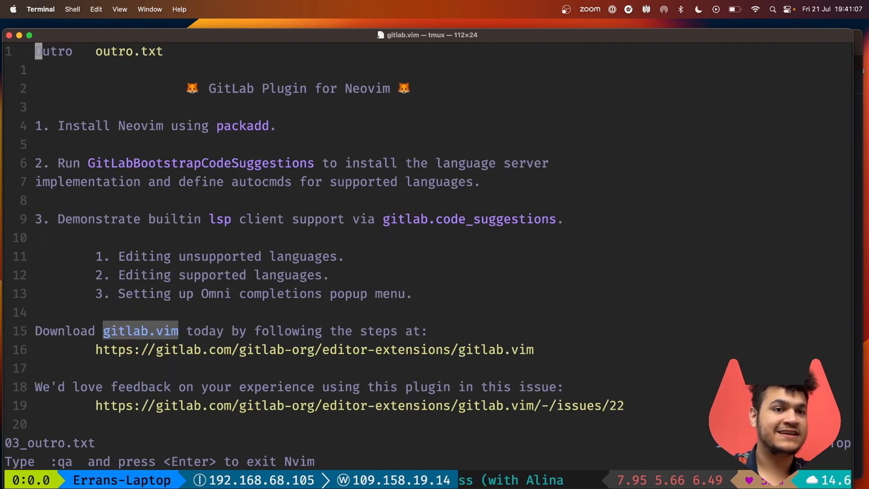
{"action": "type", "text": ":wqa"}
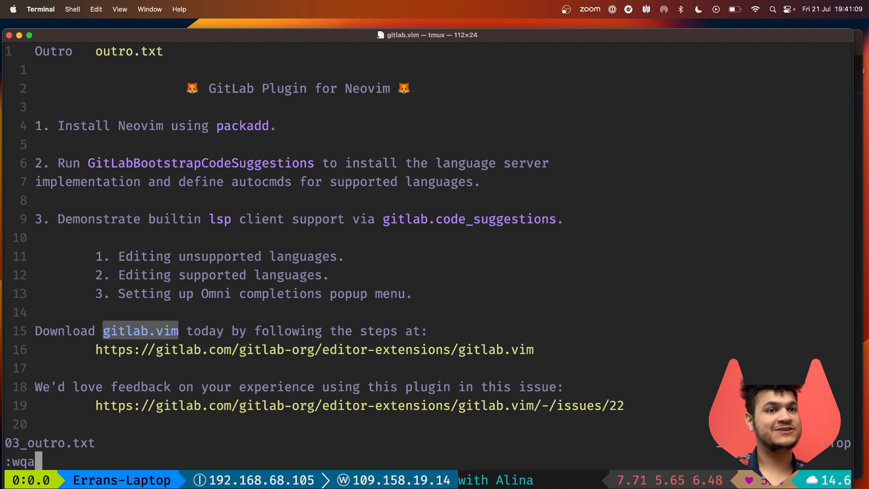